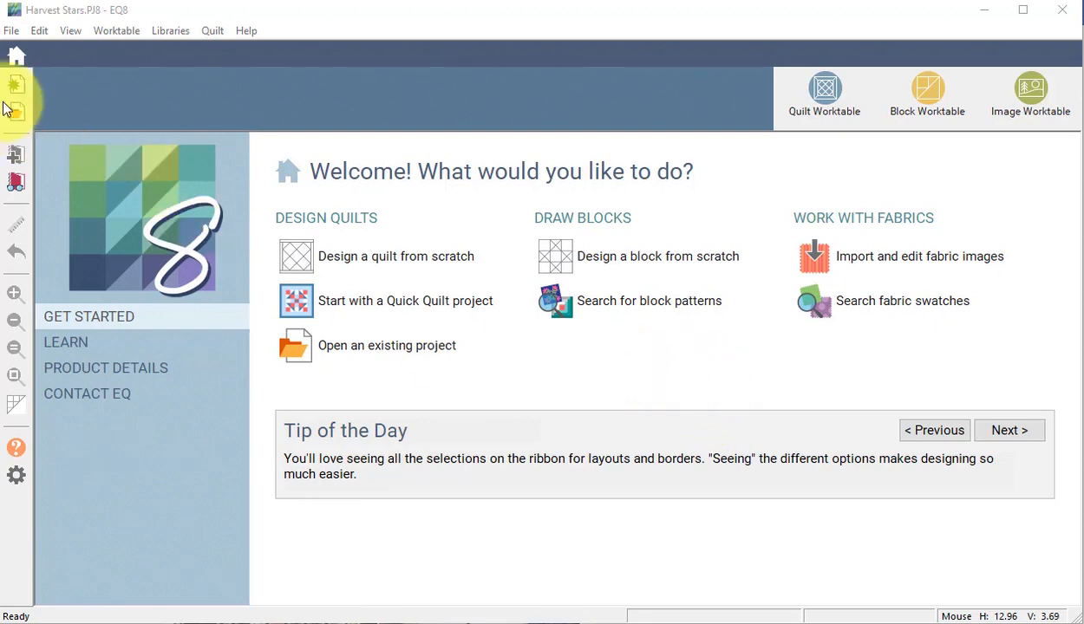
mouse_move(17, 182)
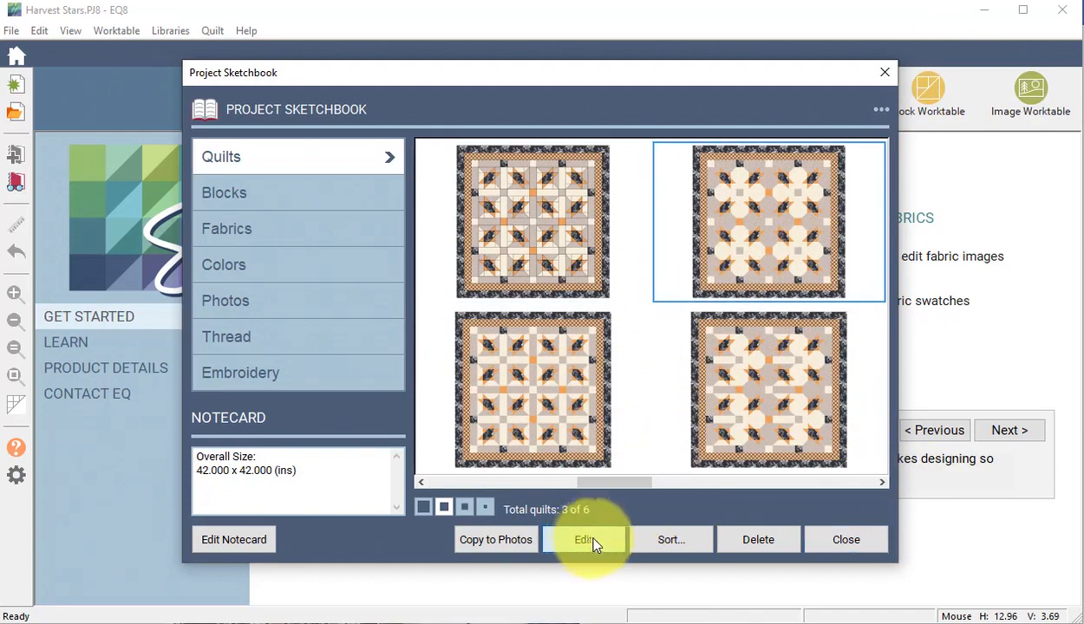
Open the octagon-star Harvest Stars quilt from the Project Sketchbook and show Block Tools.
click(584, 539)
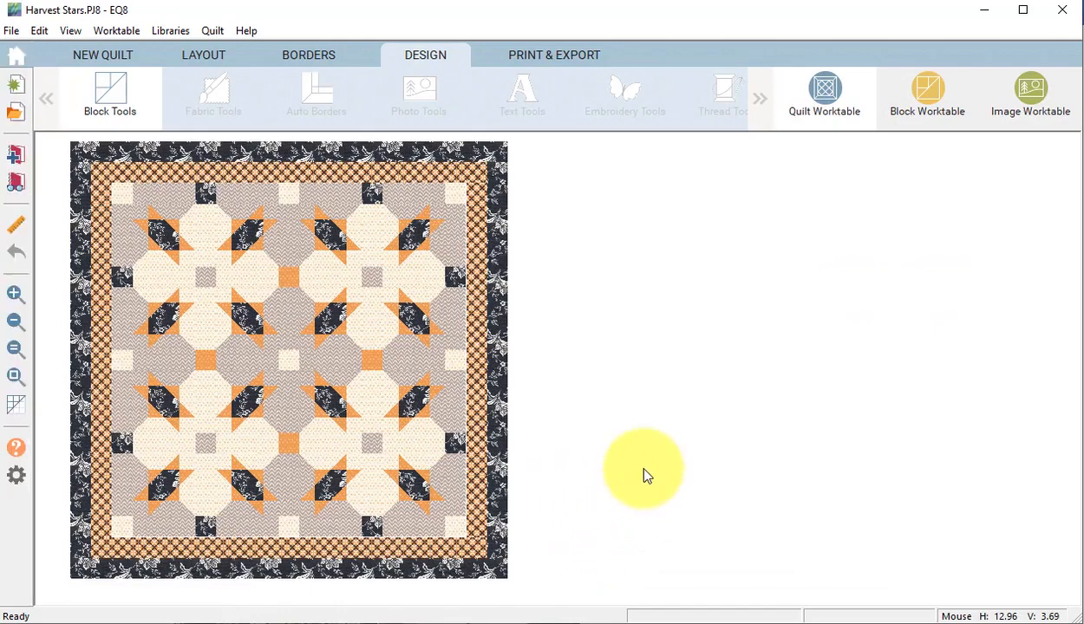
click(110, 95)
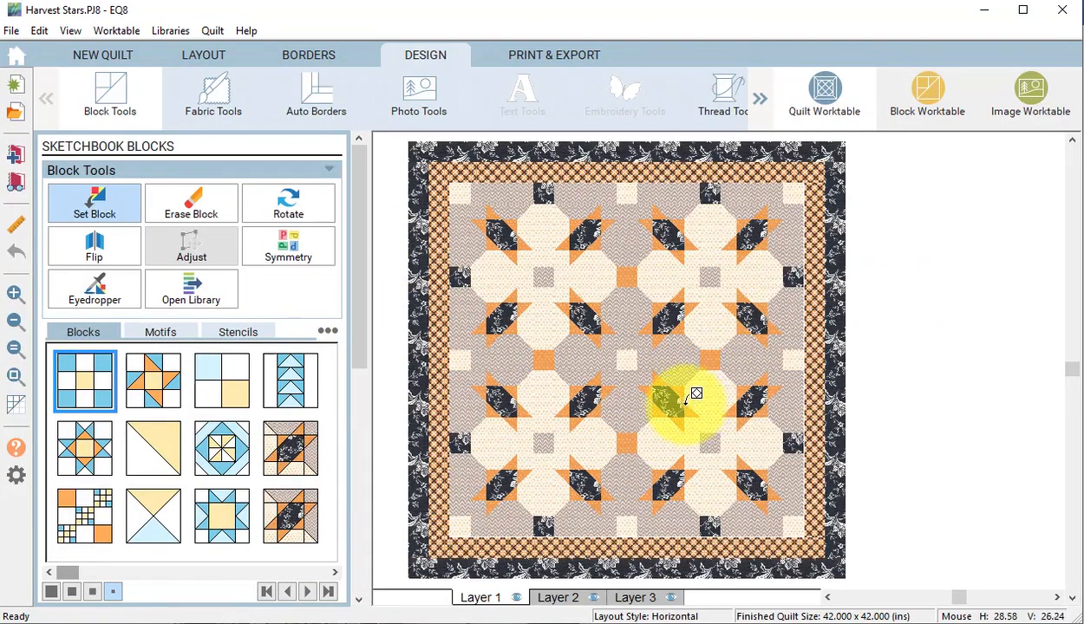
mouse_move(559, 359)
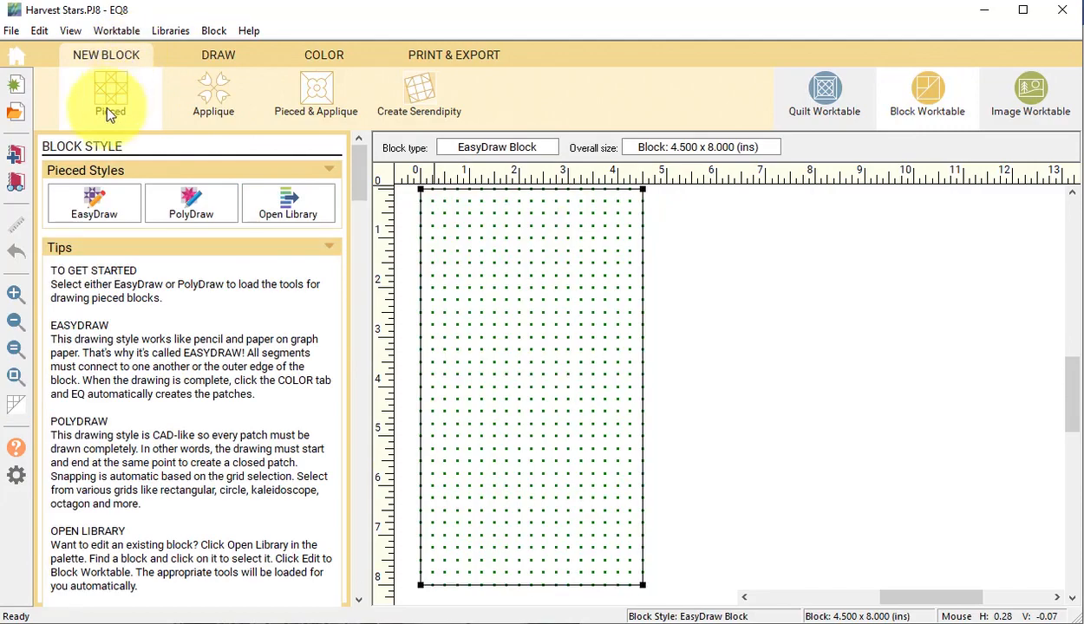
Search the block library for 'kaleidoscope' and put the first result on the Block Worktable.
click(288, 203)
text(kaleid)
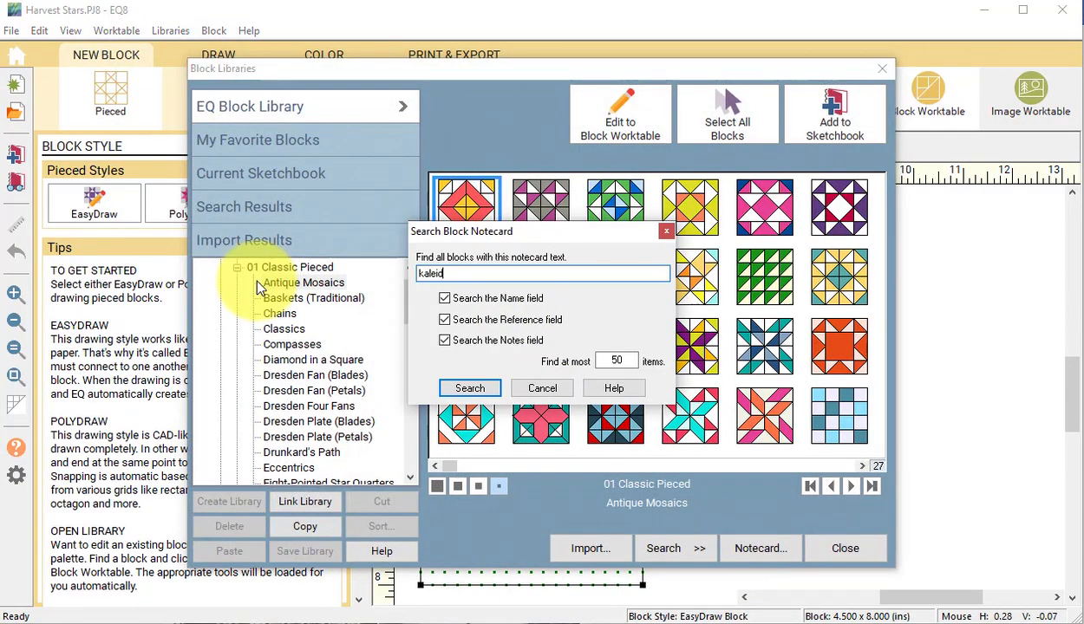
click(469, 388)
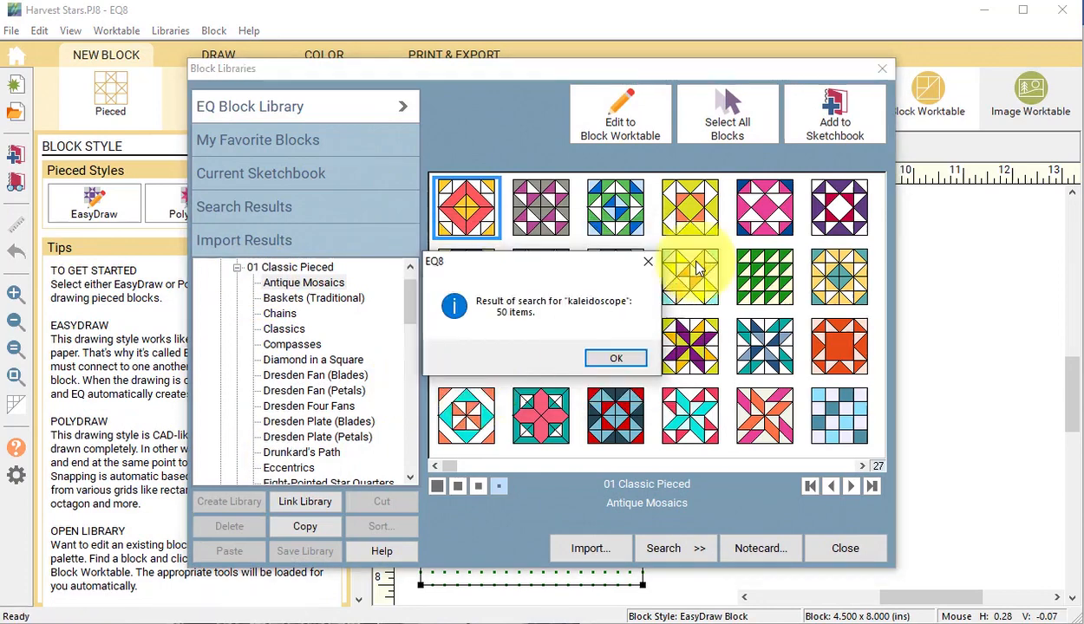
click(616, 358)
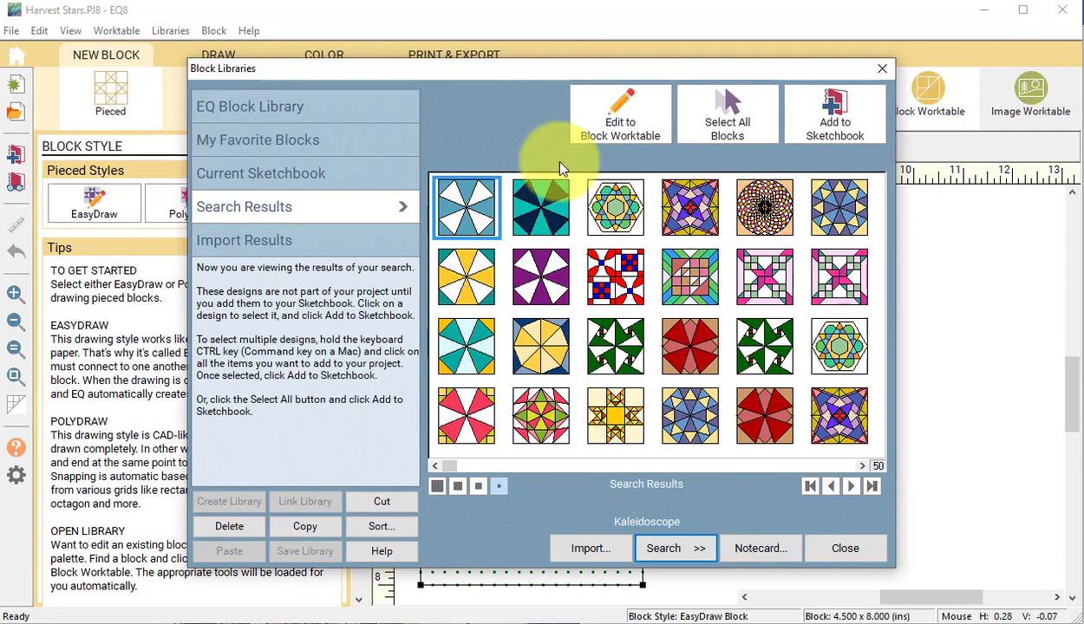
click(844, 548)
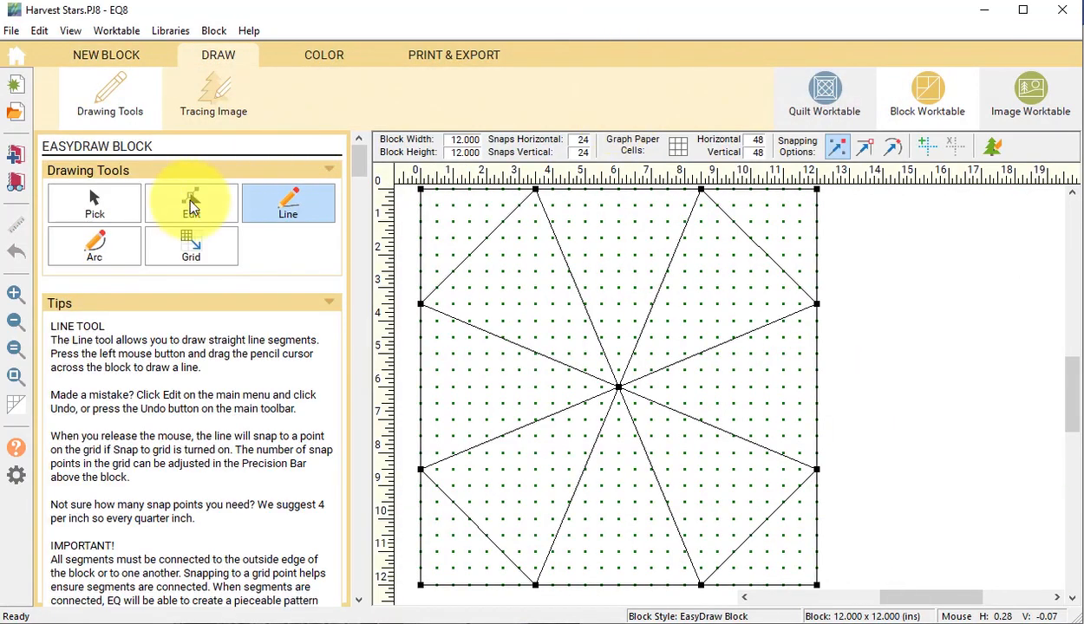
Partition each kaleidoscope spoke into 4 and connect the nodes with octagon rings.
click(191, 202)
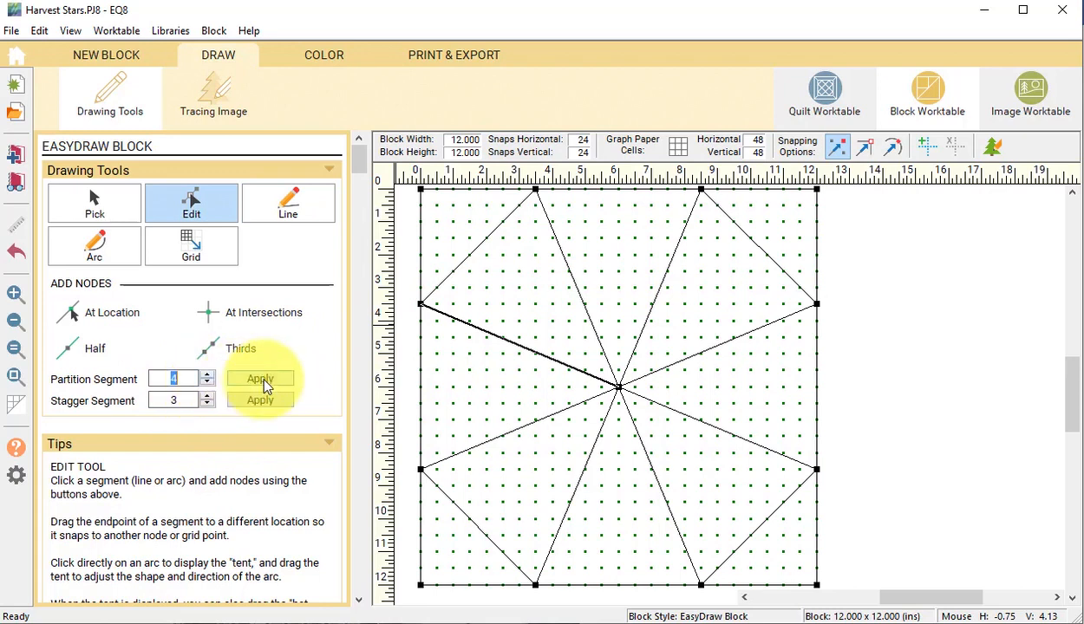
click(261, 378)
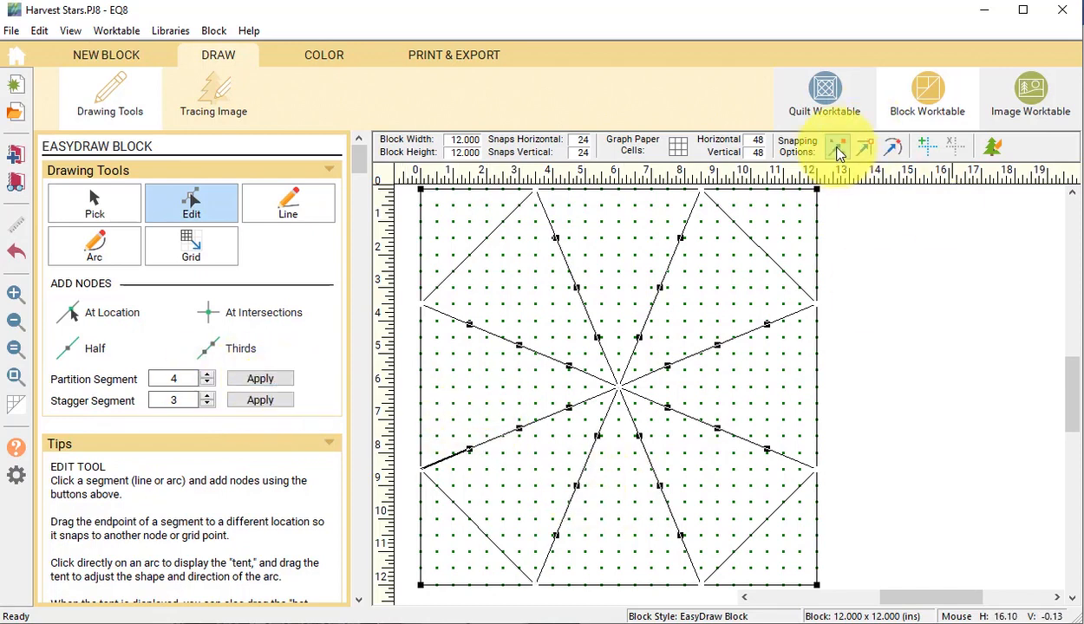
mouse_move(837, 148)
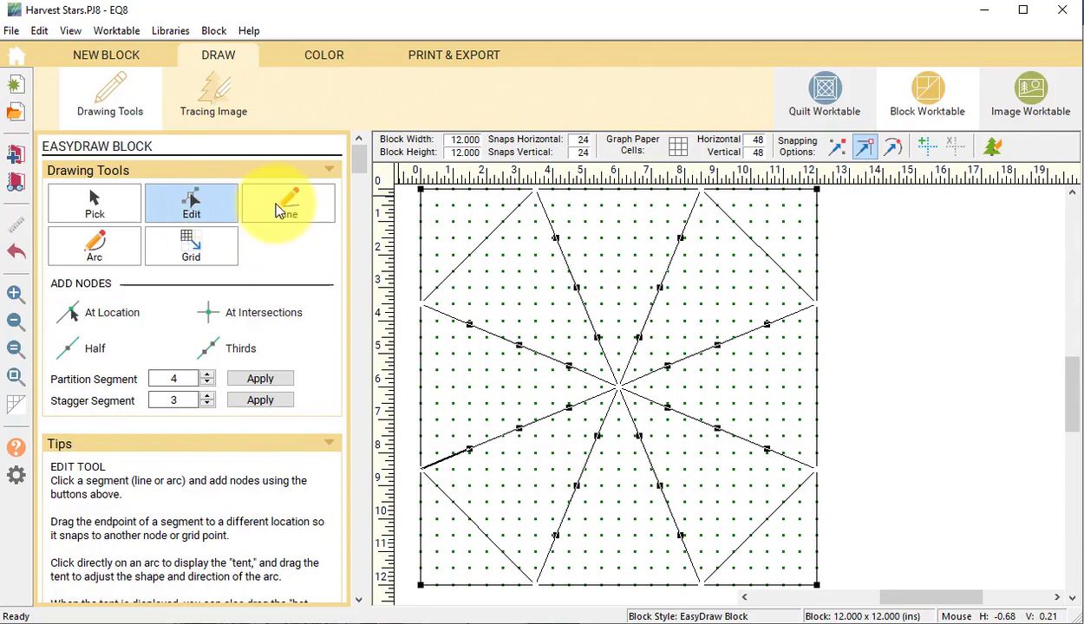
click(288, 202)
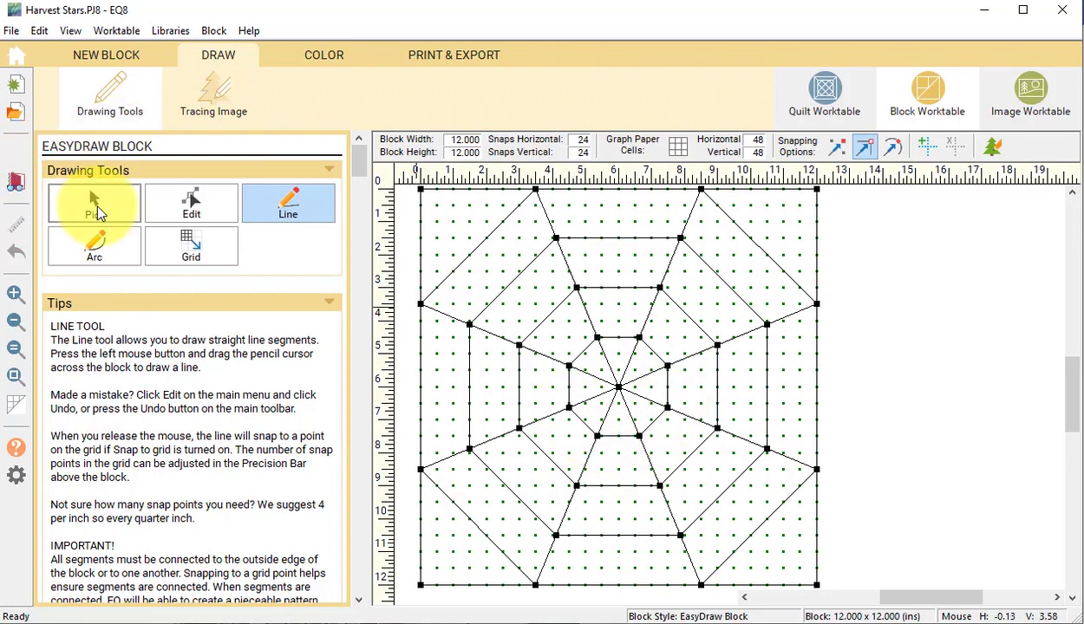
Select all the web segments and copy them.
click(94, 203)
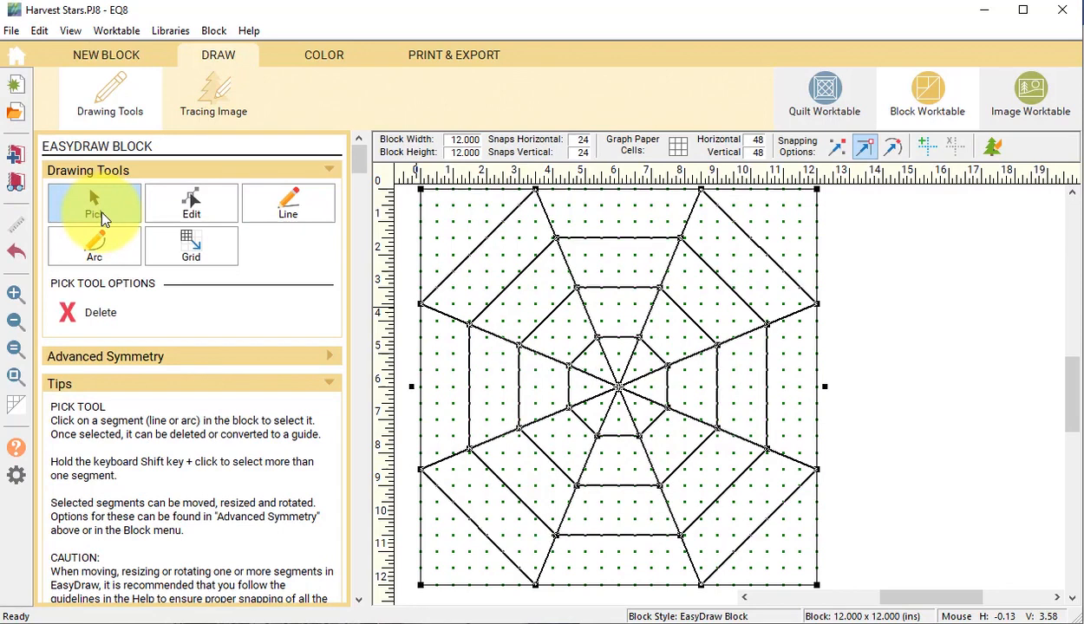
mouse_move(41, 50)
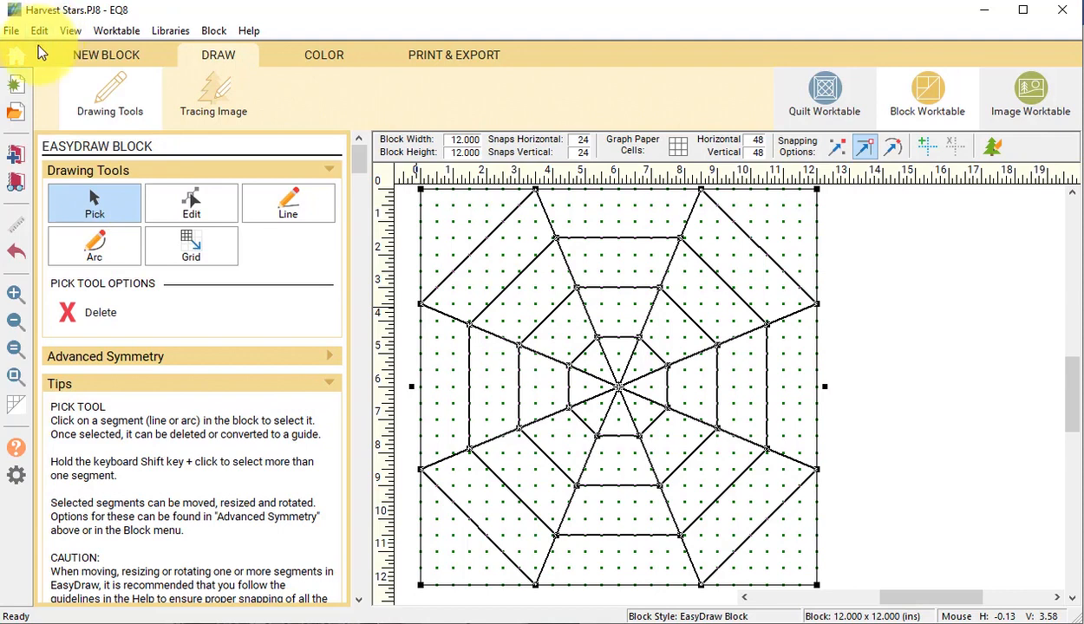
click(39, 30)
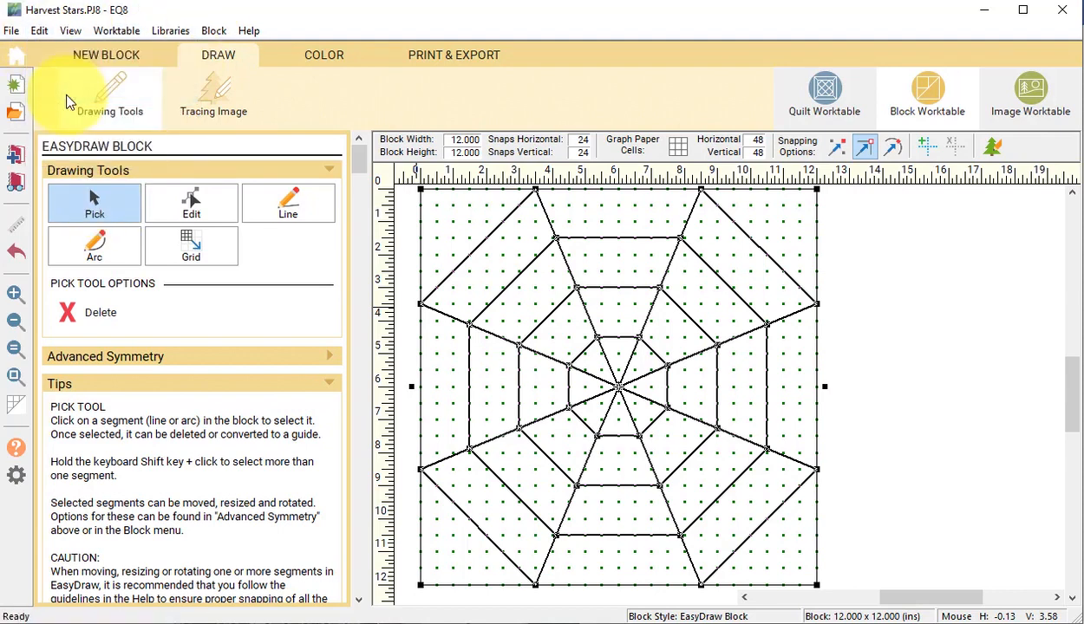
click(106, 54)
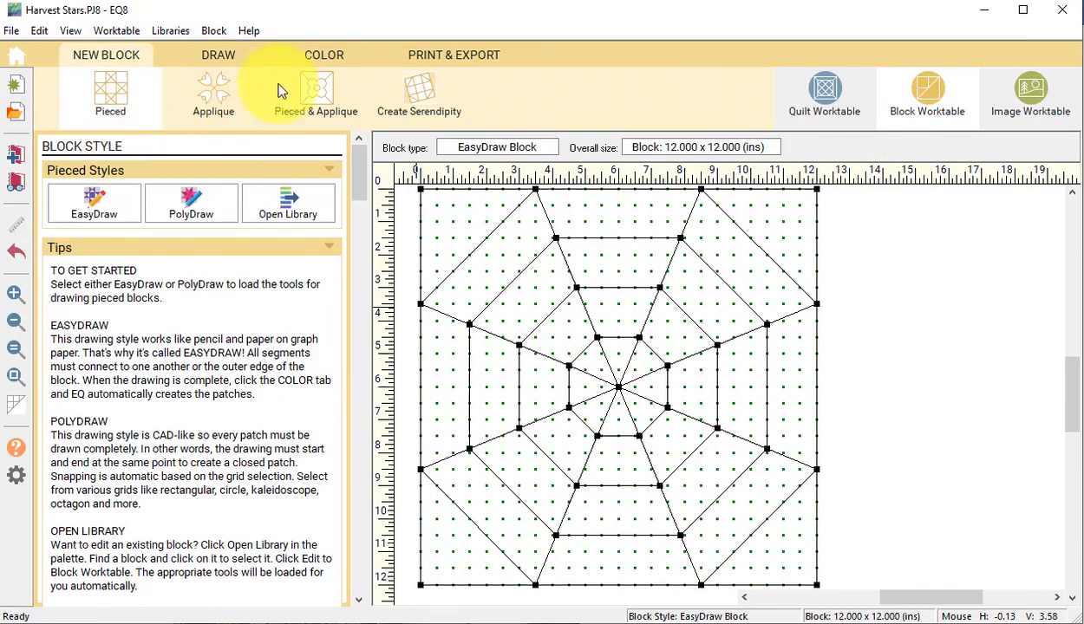
Start a new EasyDraw + Appliqué block.
click(316, 96)
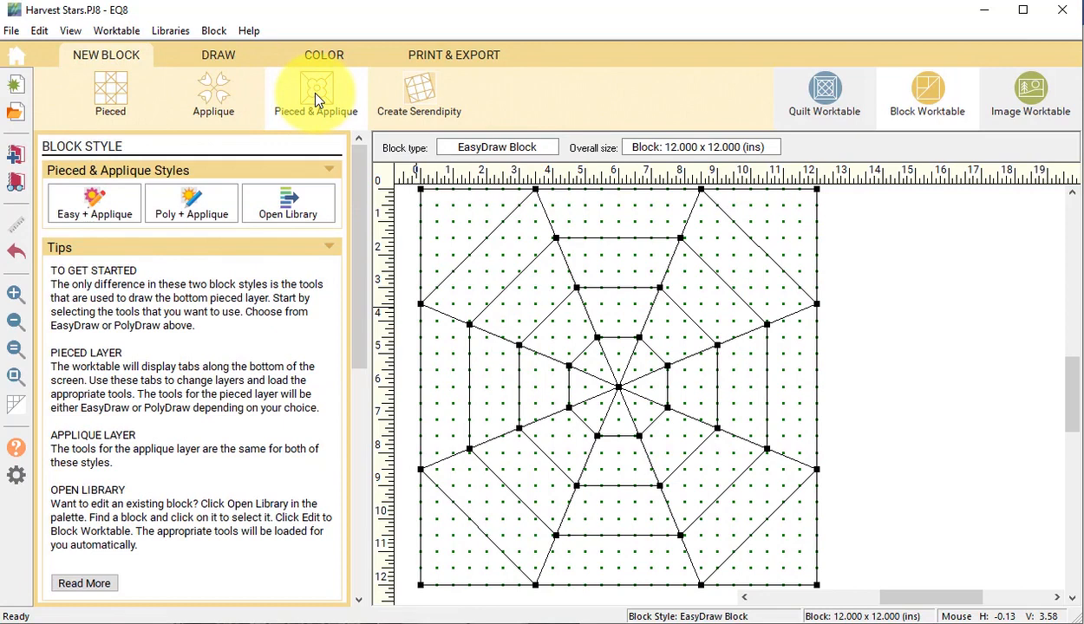
click(218, 55)
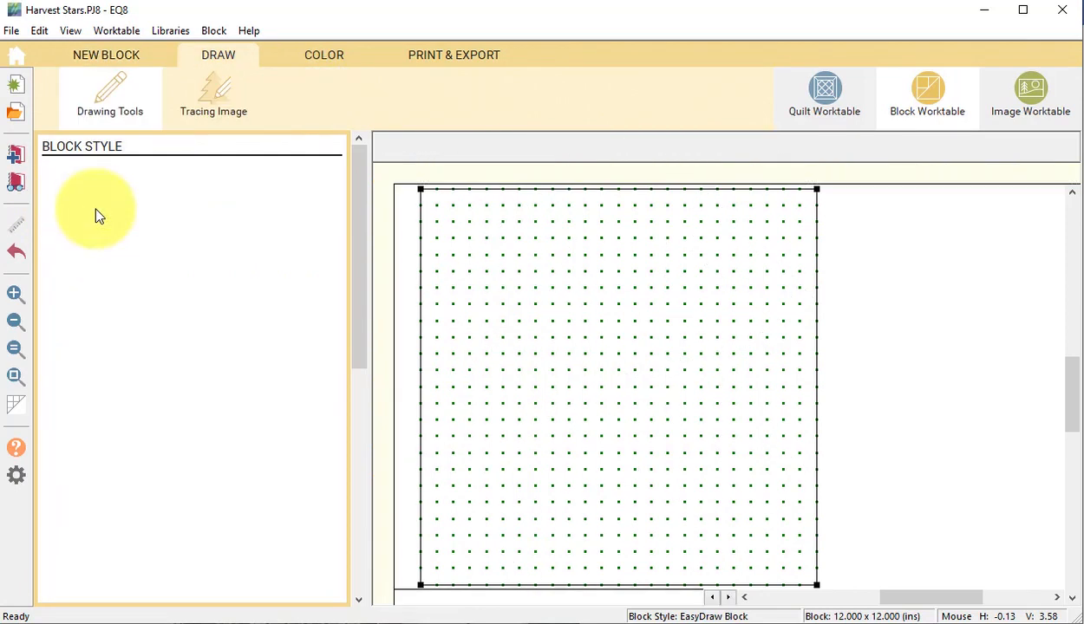
click(110, 95)
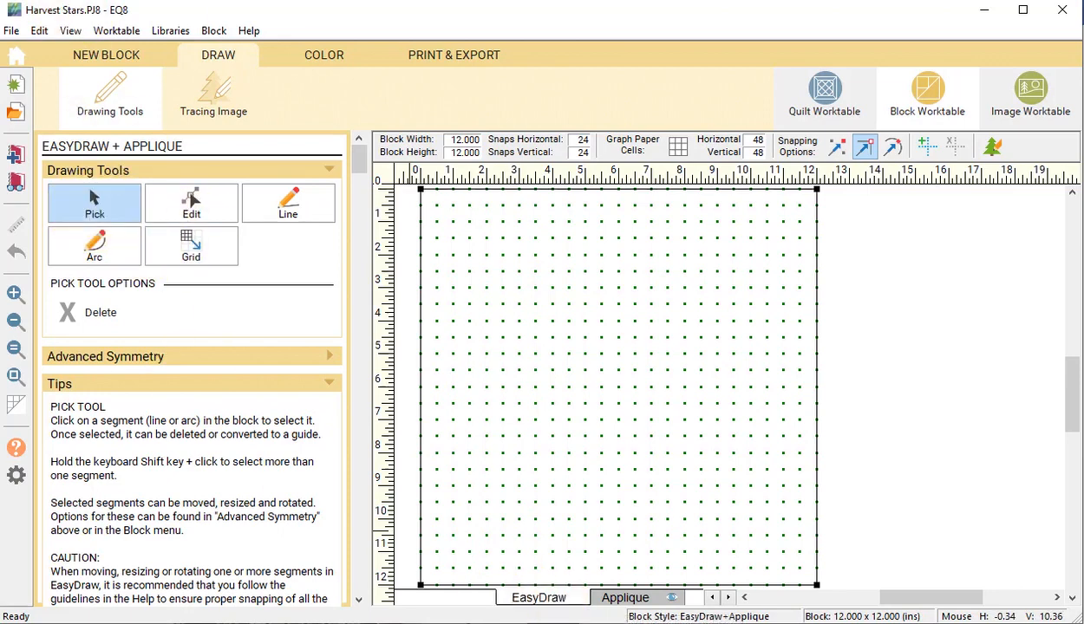
mouse_move(39, 30)
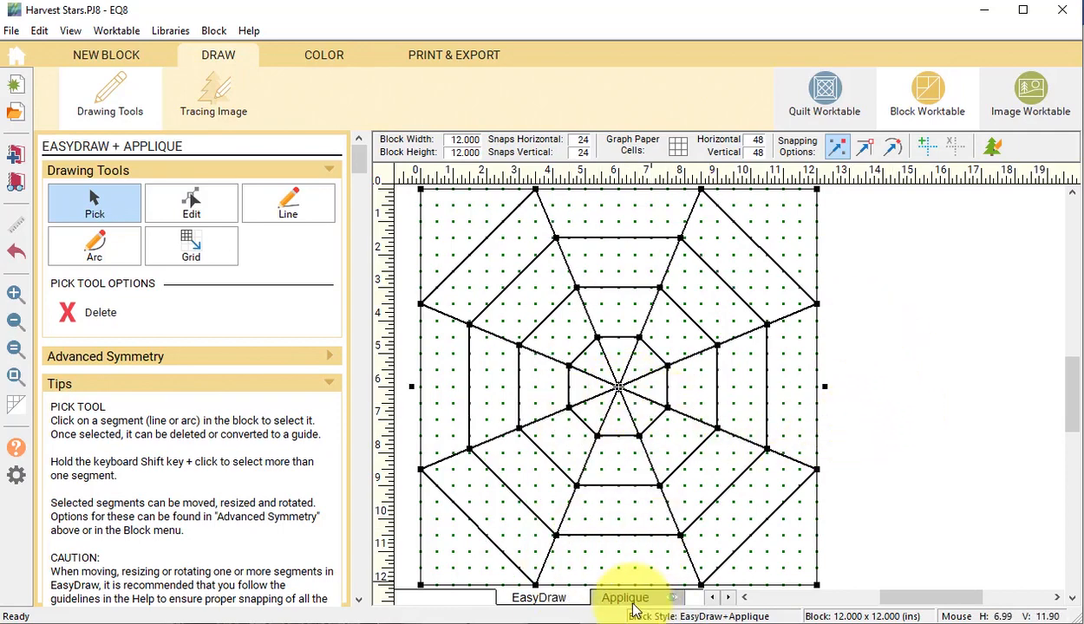
Draw inward-curving arcs between adjacent spoke tips on the Appliqué layer.
click(288, 202)
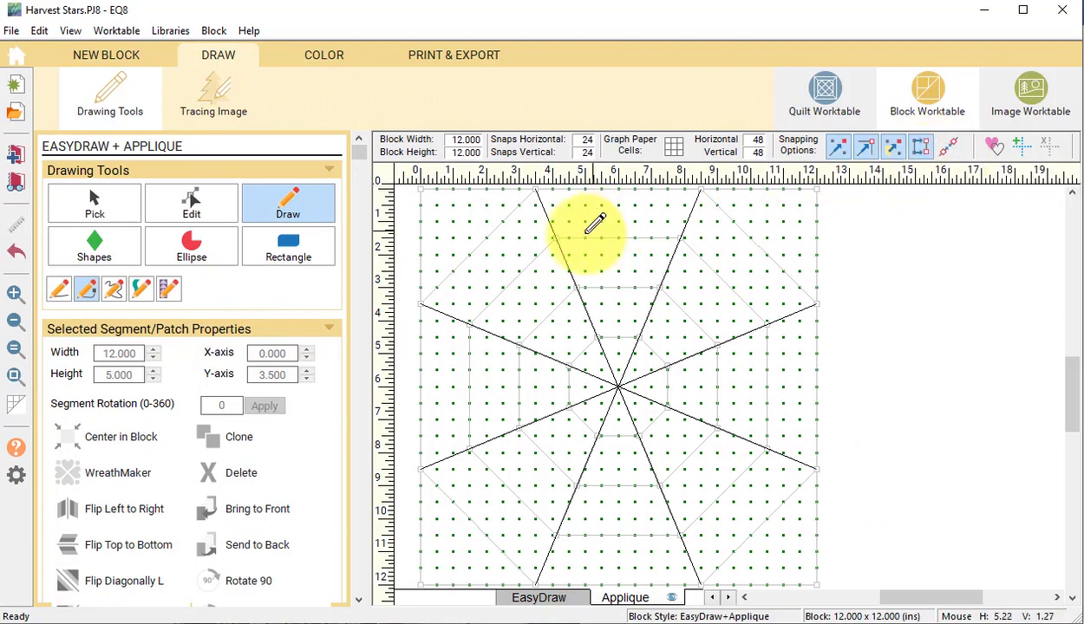
mouse_move(542, 182)
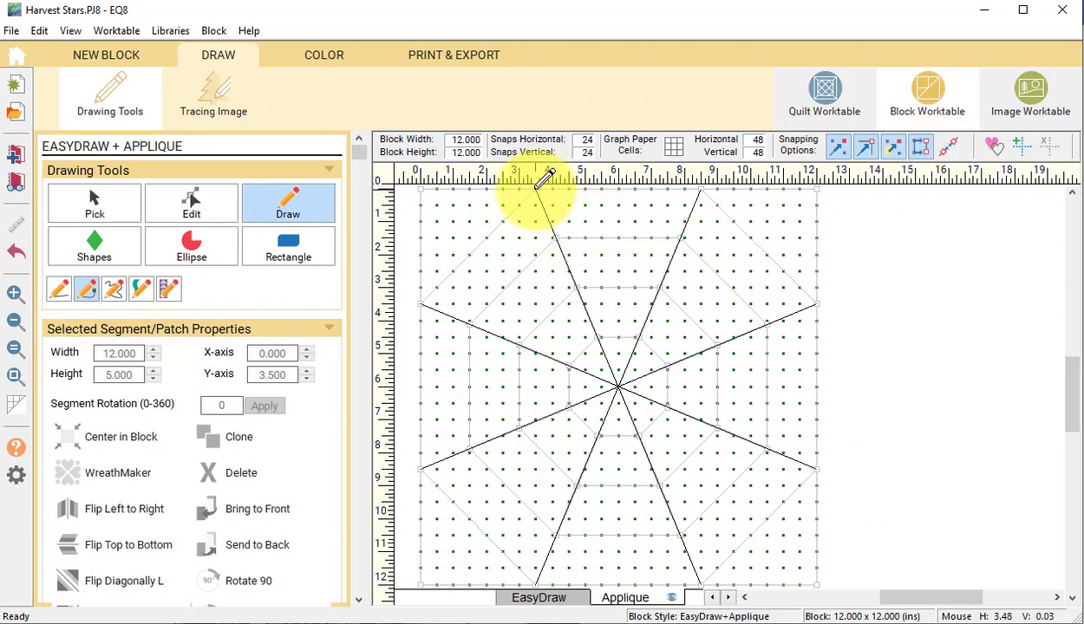
drag(547, 182, 780, 268)
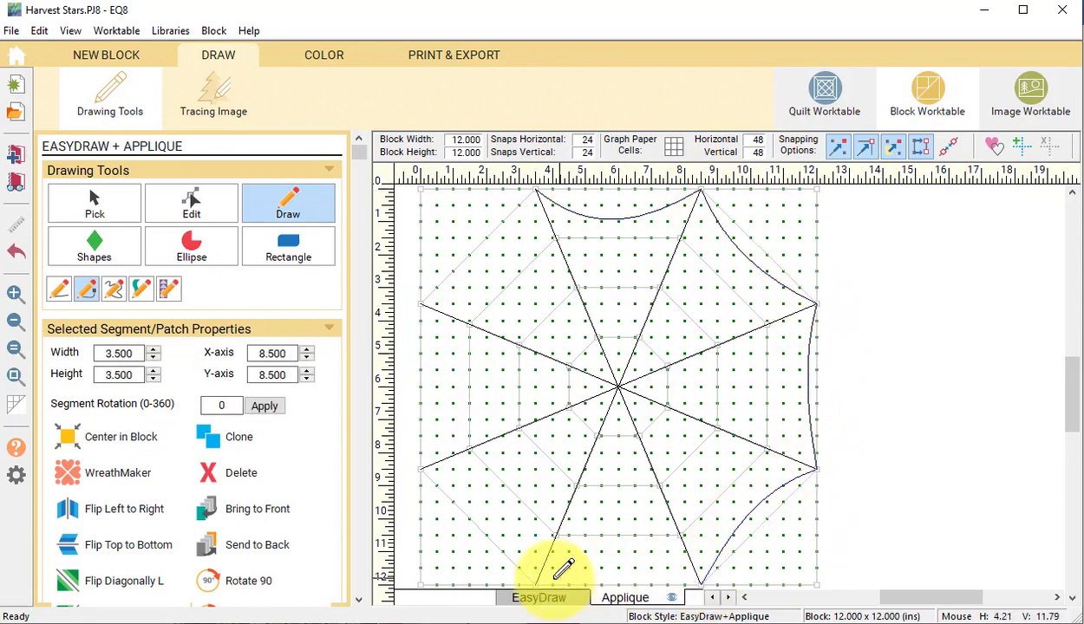
drag(560, 581, 424, 294)
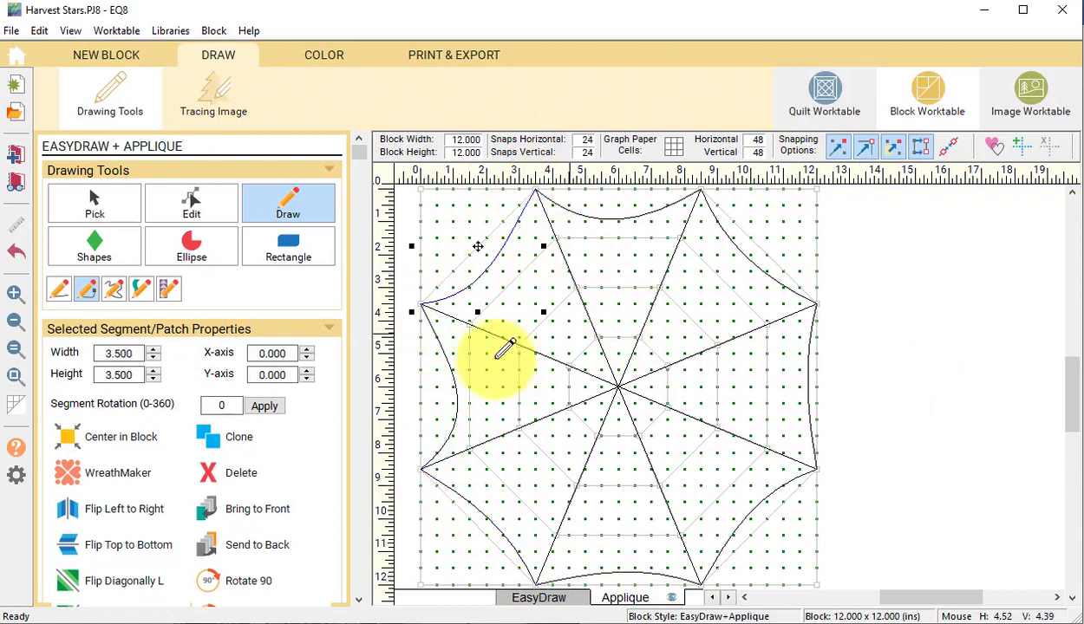
Drag the right edge's curve handle so that arc bows inward.
click(191, 202)
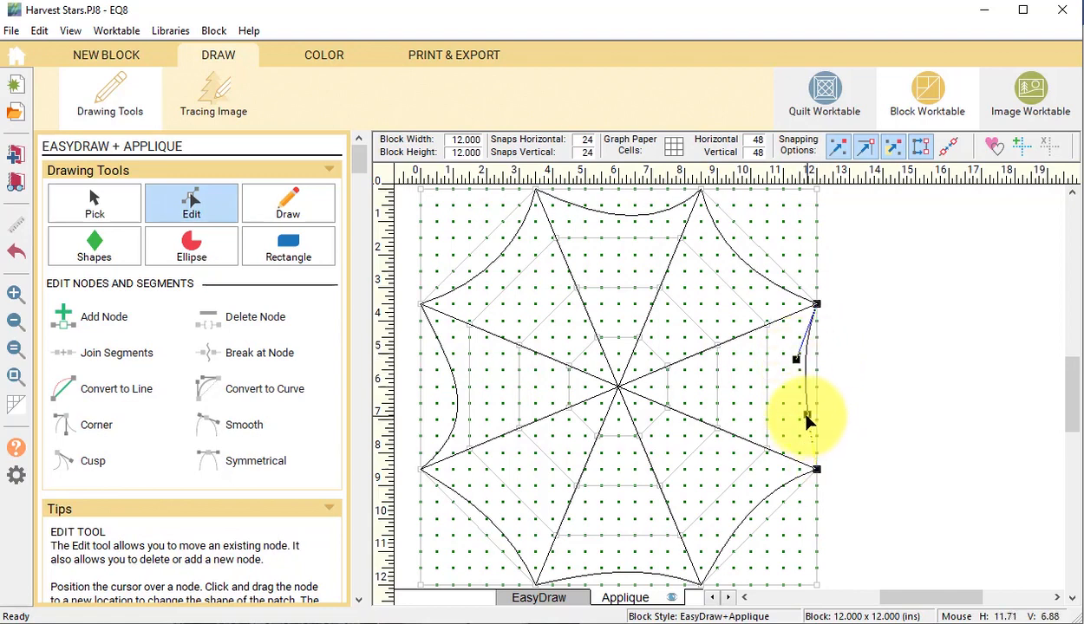
drag(796, 358, 720, 528)
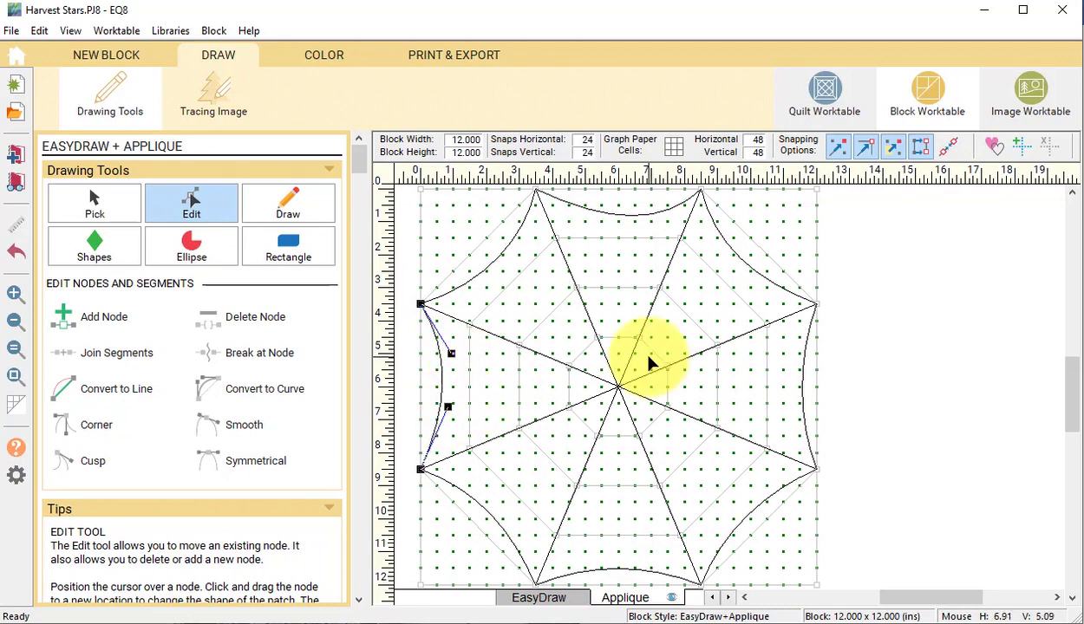
mouse_move(839, 163)
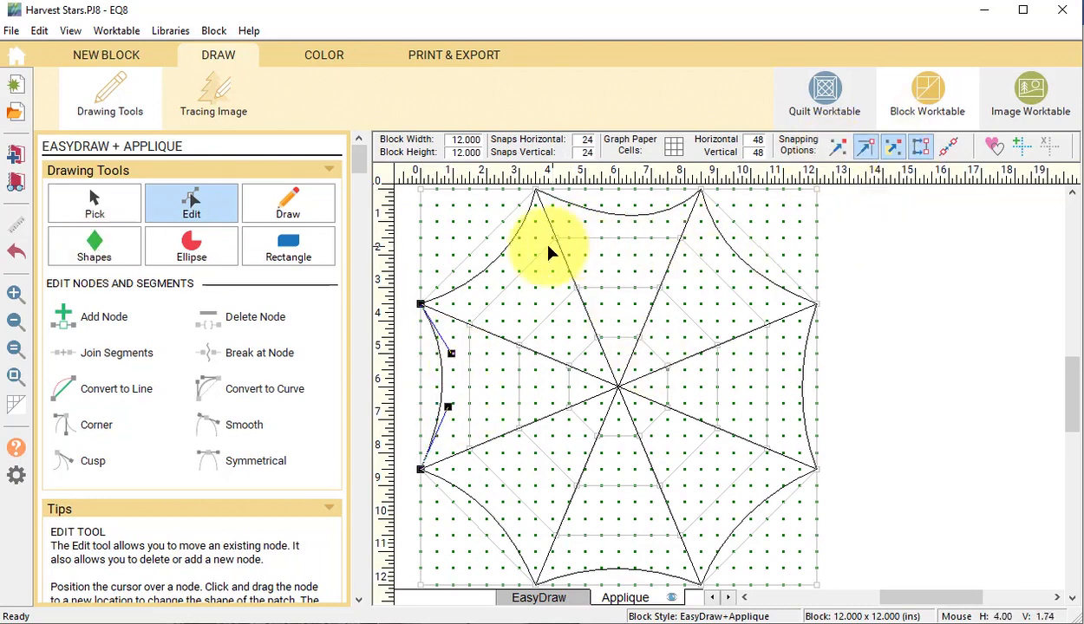
mouse_move(560, 253)
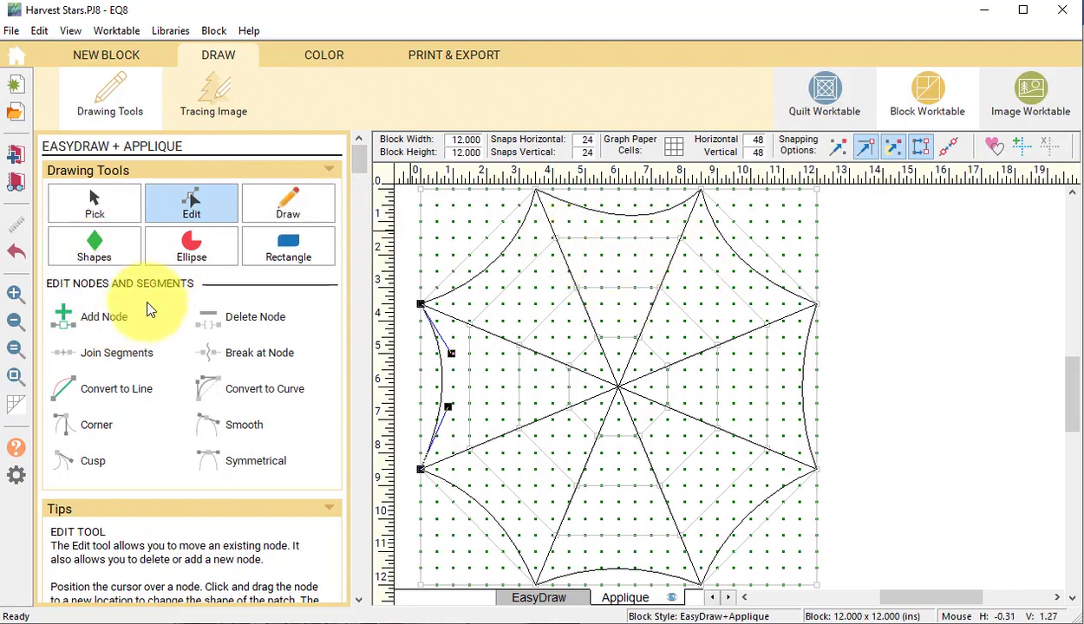
Draw curved web strands between adjacent spokes to form inner rings.
click(288, 202)
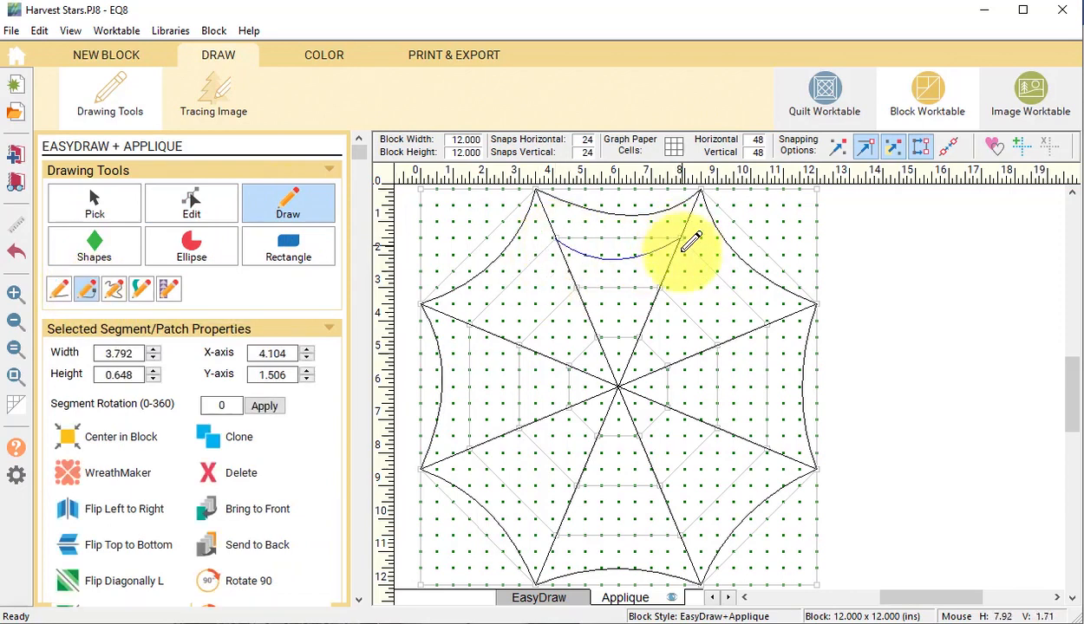
drag(690, 252, 659, 529)
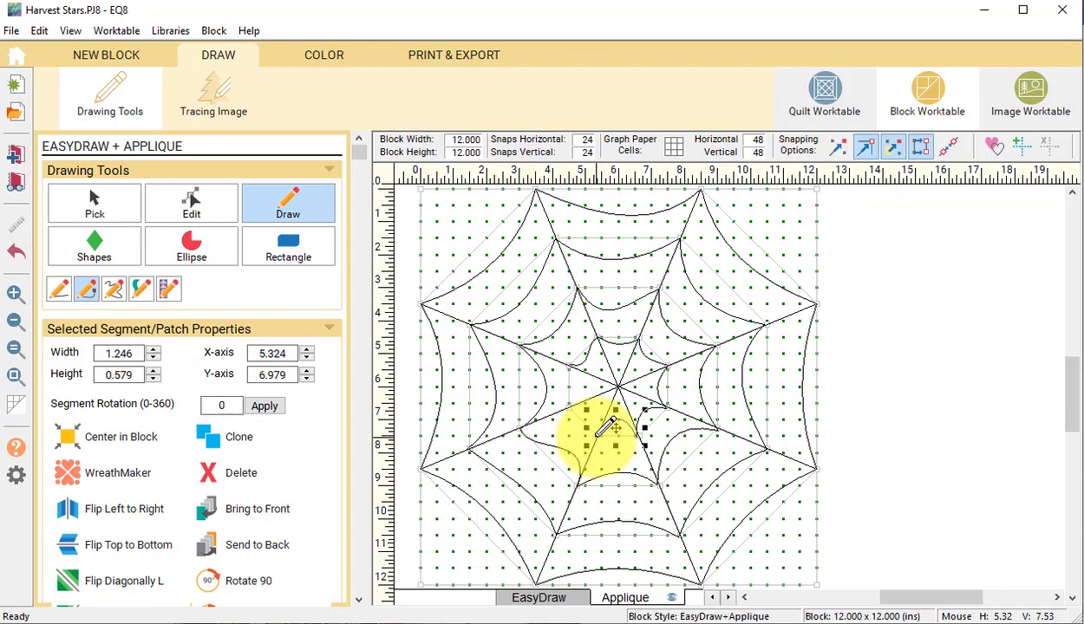
click(191, 202)
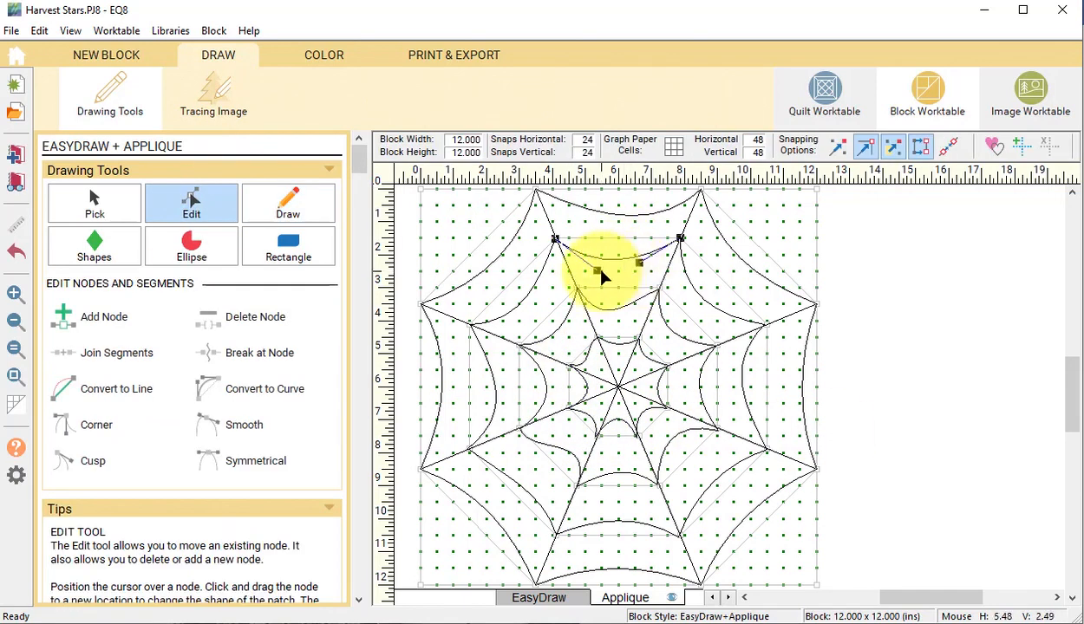
Drag strand nodes and handles so each inner web arc meets its spokes cleanly.
drag(607, 260, 763, 446)
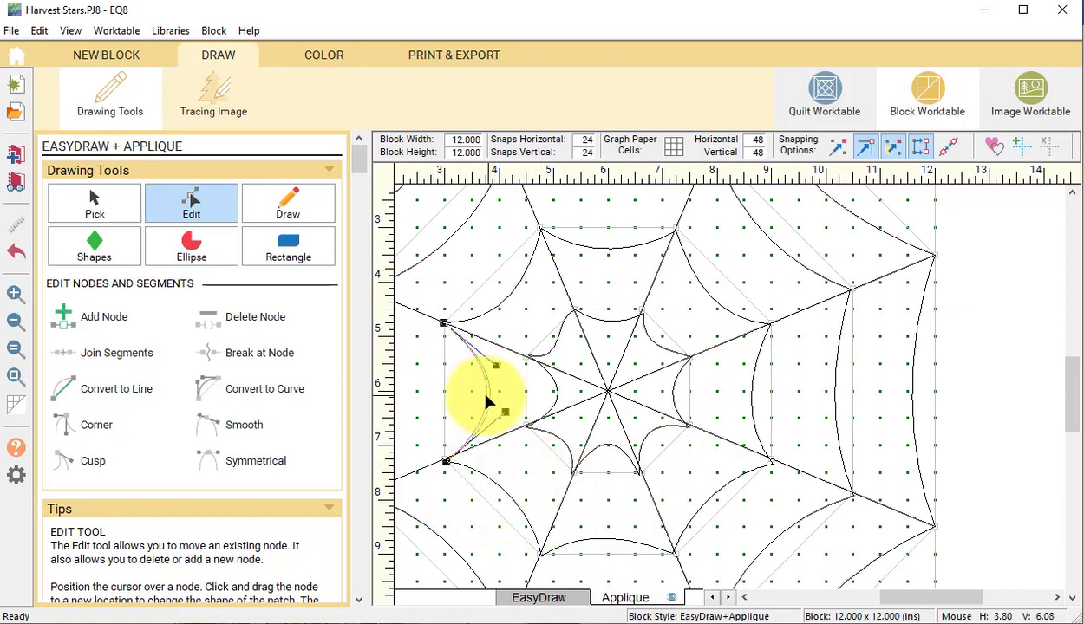
drag(486, 399, 607, 463)
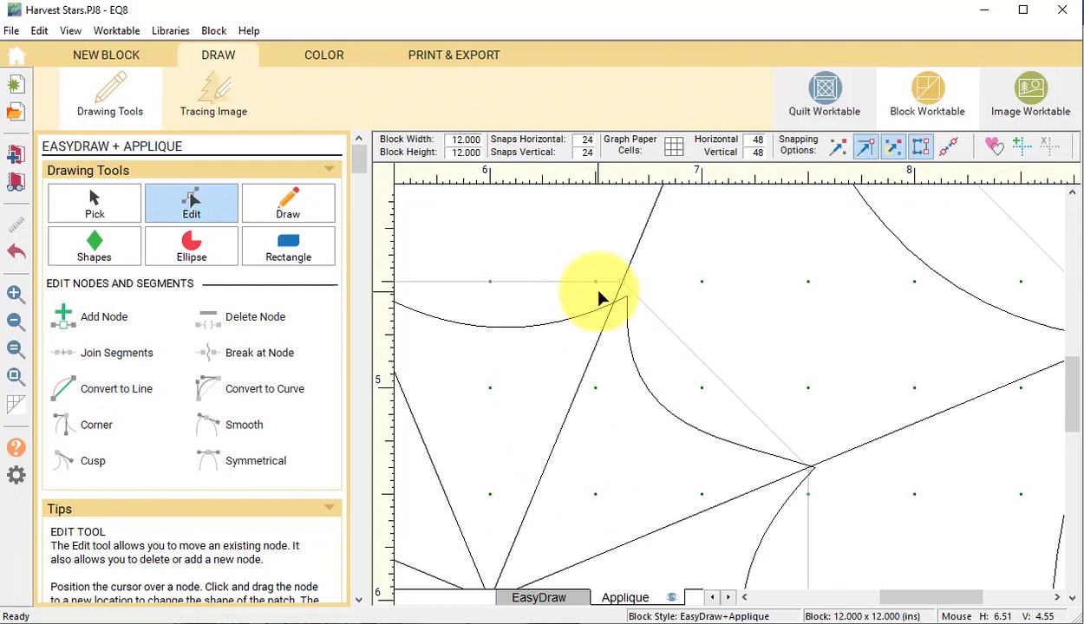
drag(597, 281, 624, 299)
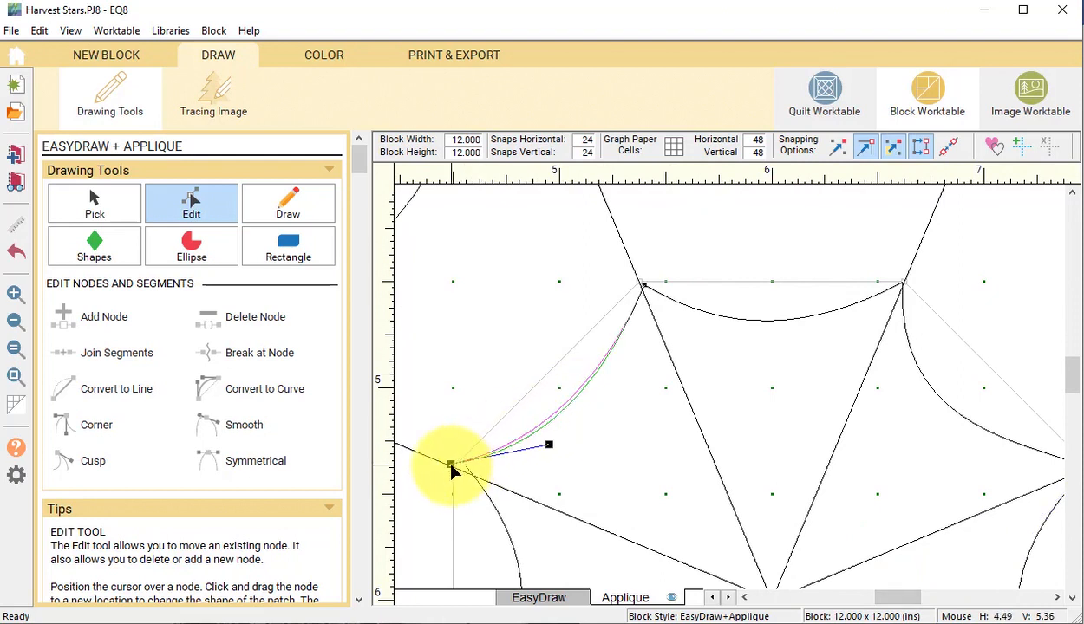
drag(549, 445, 529, 557)
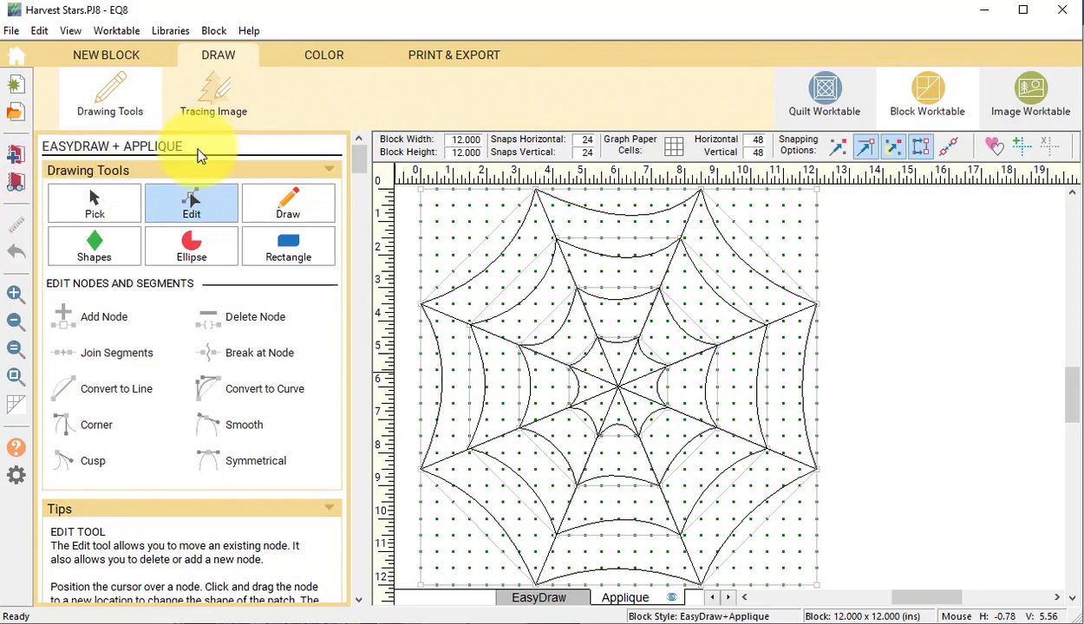
Cut the whole web, paste it into an Appliqué Motif block, and centre it.
click(94, 202)
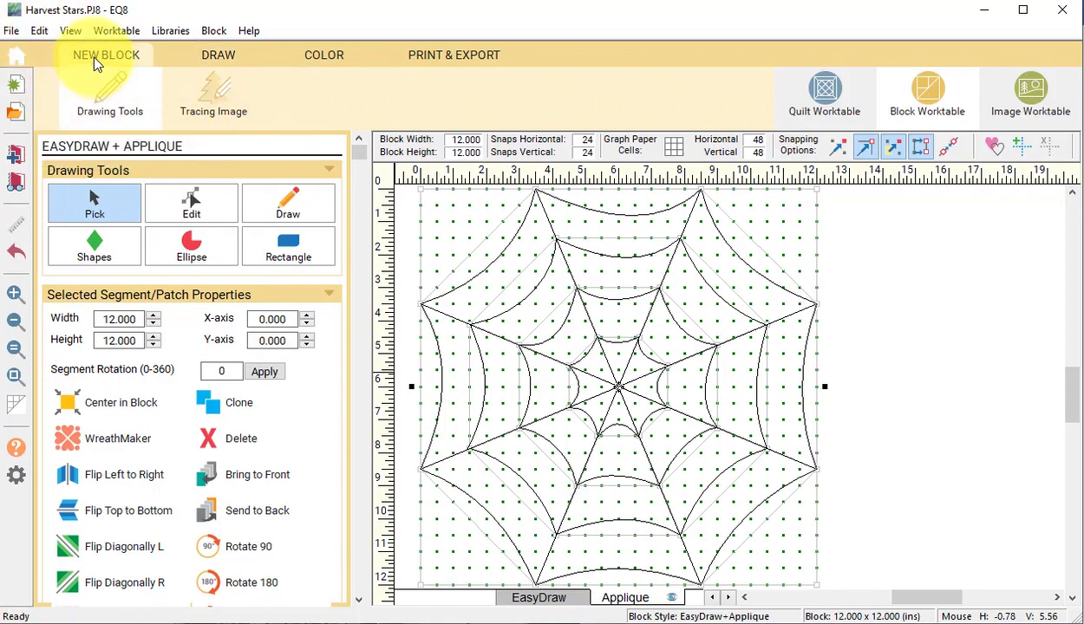
click(106, 54)
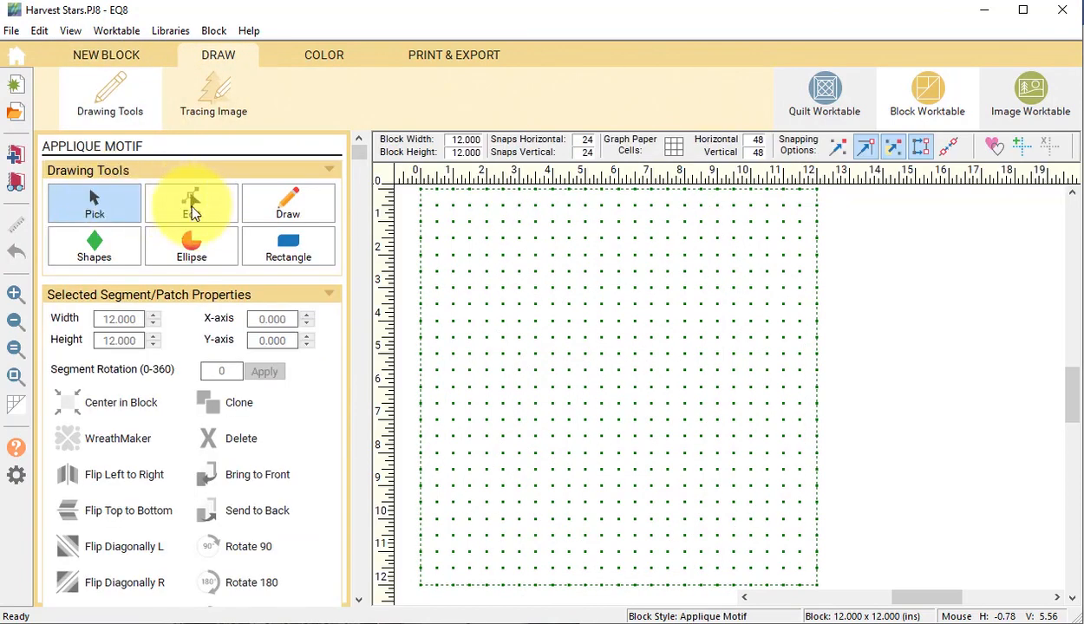
click(39, 30)
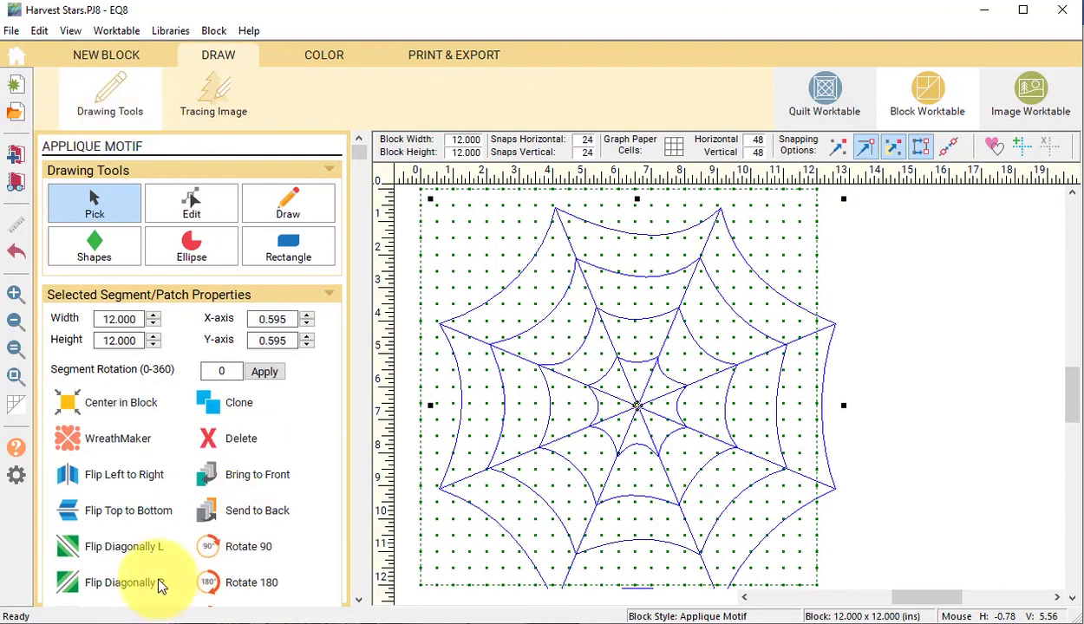
click(121, 402)
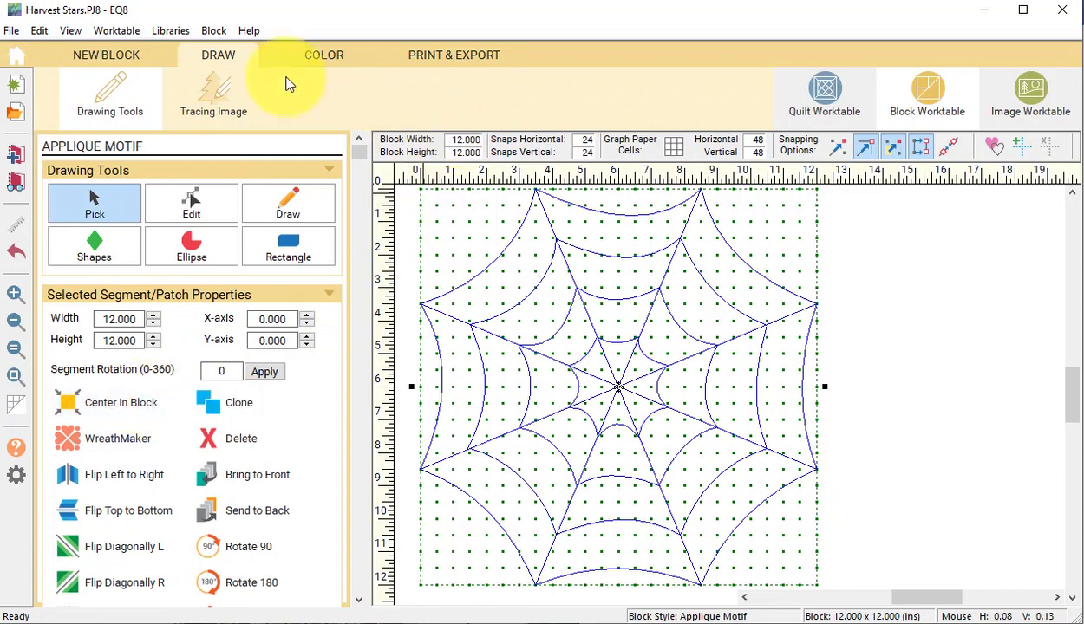
click(323, 54)
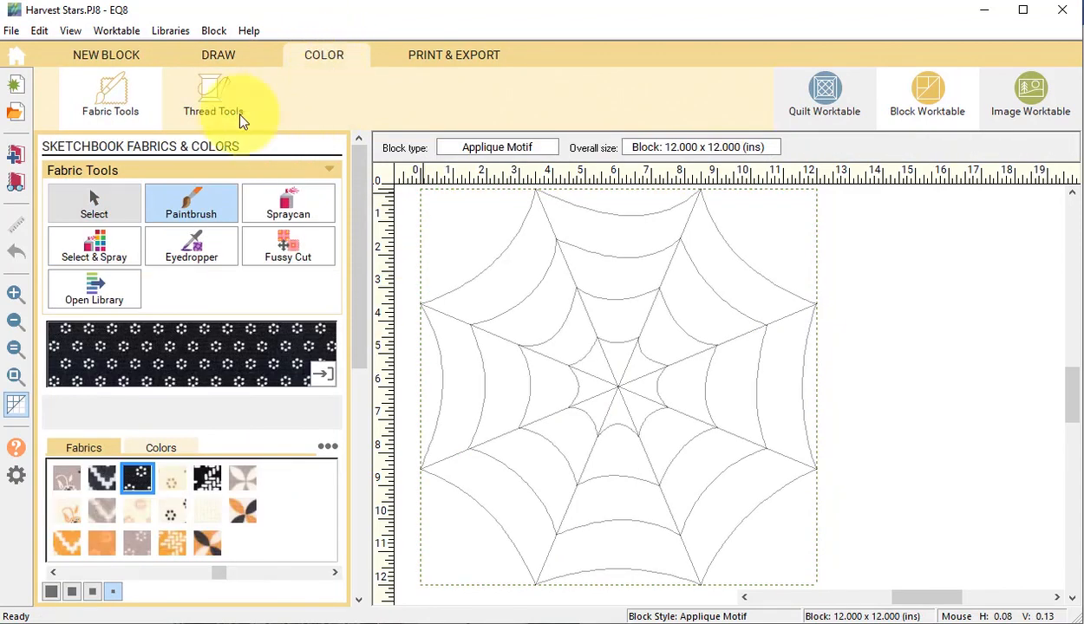
Spray Redwood brown dotted thread on the web lines and add the block to the sketchbook.
click(212, 95)
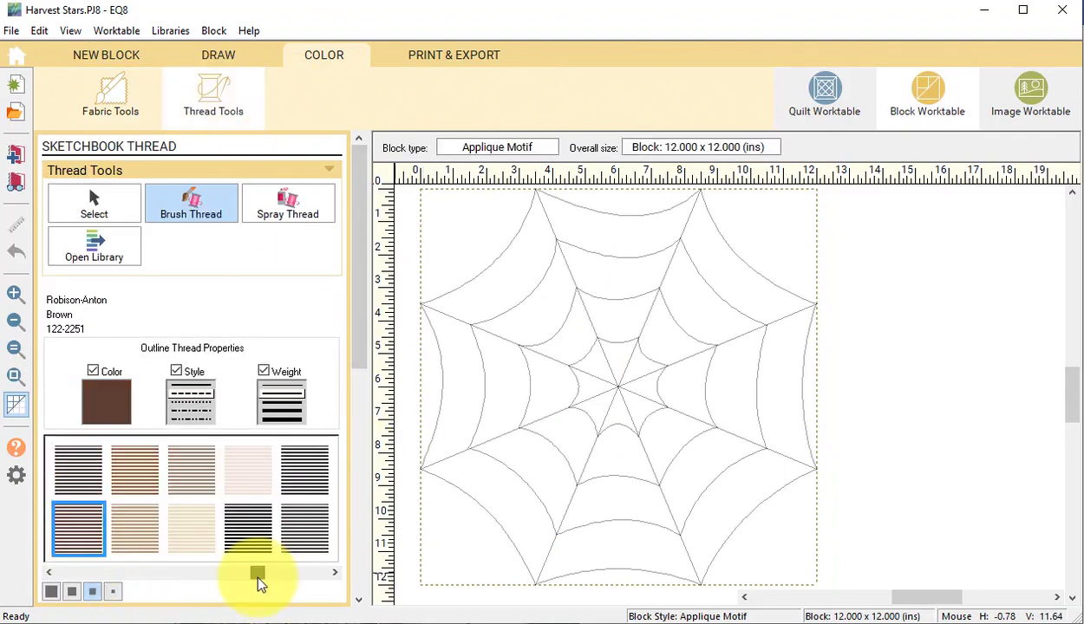
click(134, 469)
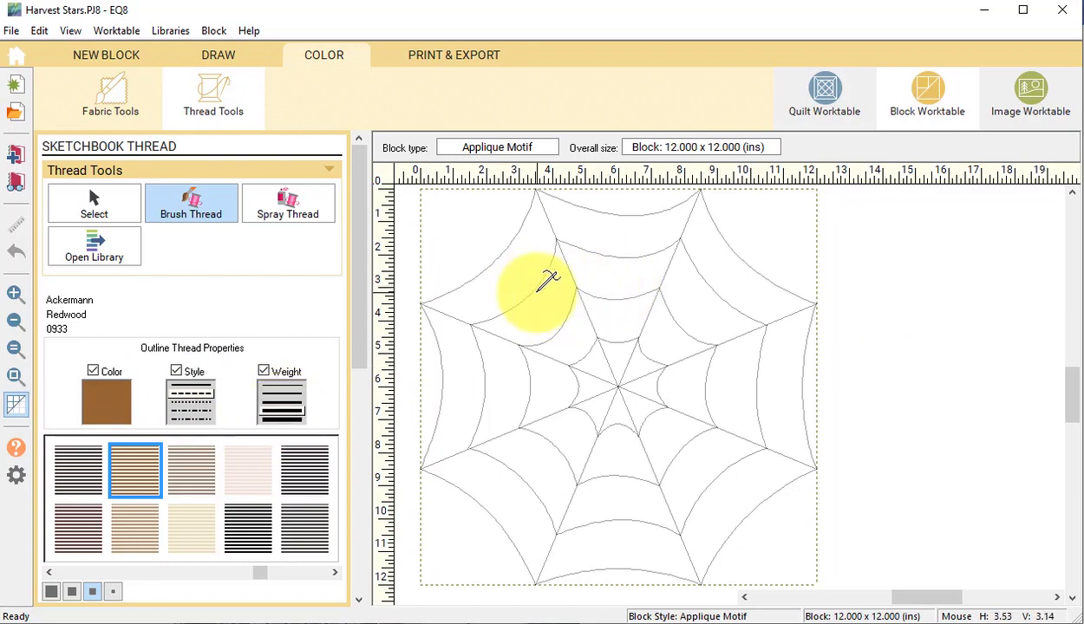
click(288, 203)
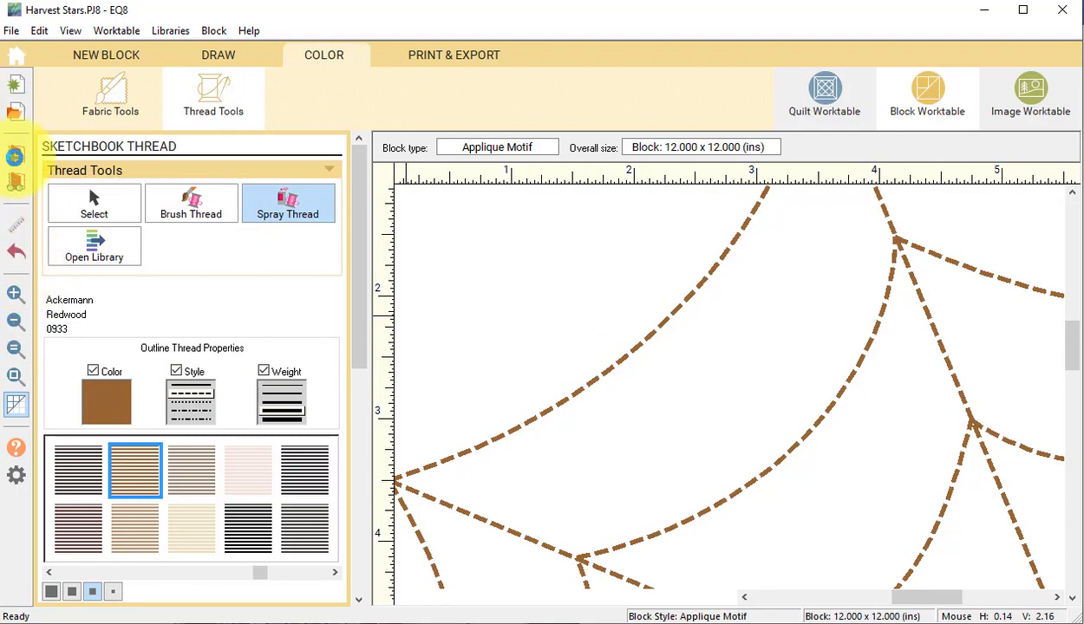
click(823, 94)
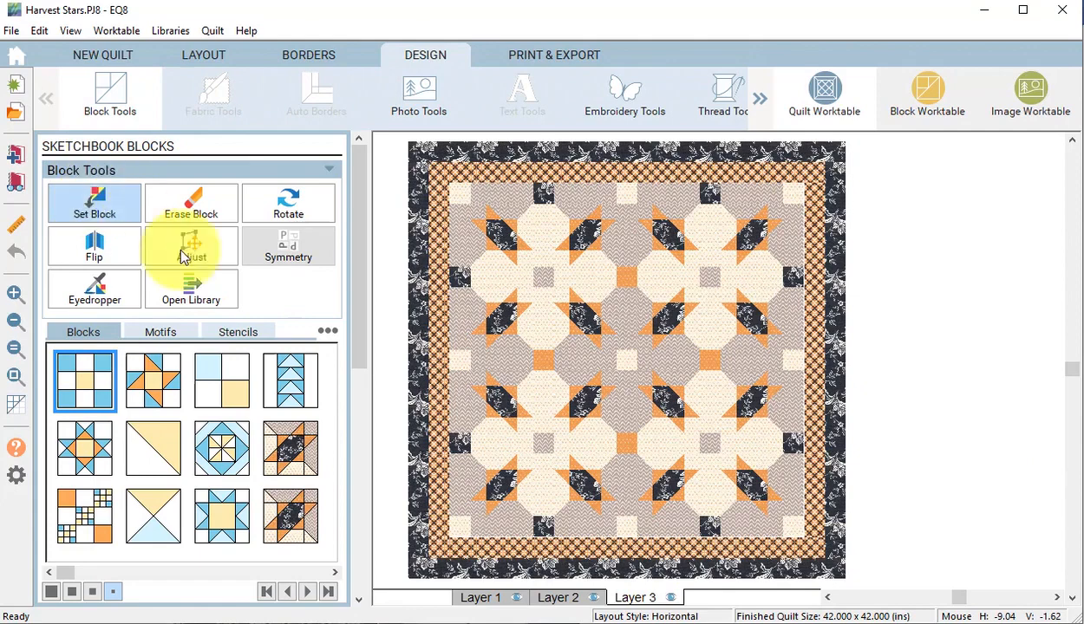
mouse_move(247, 339)
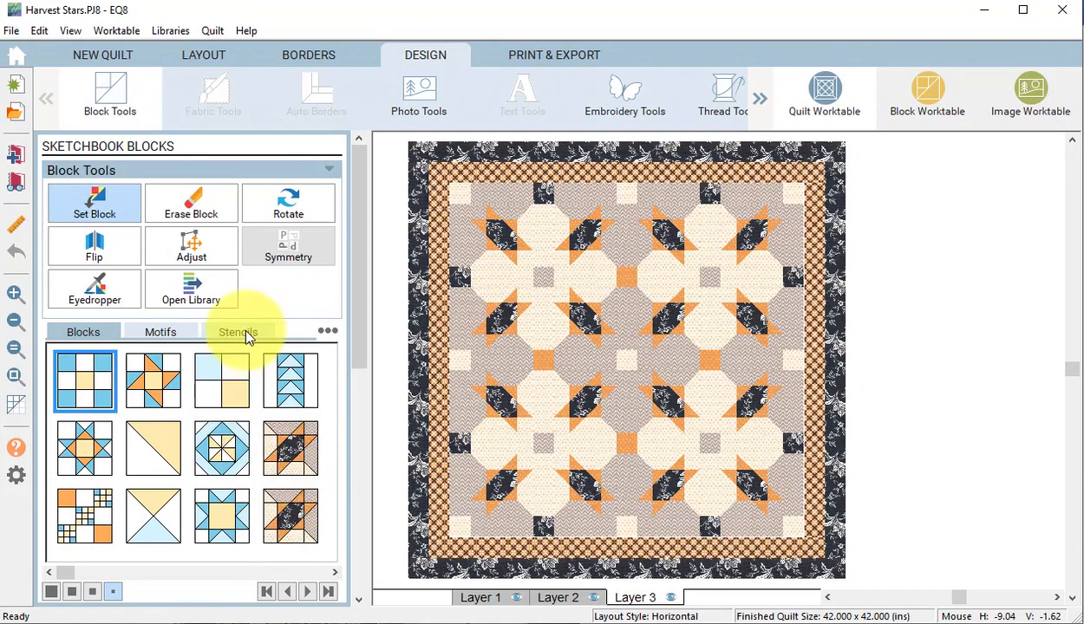
Place the spider web stencil on layer 3 and size it to 16 by 16 inches.
click(238, 332)
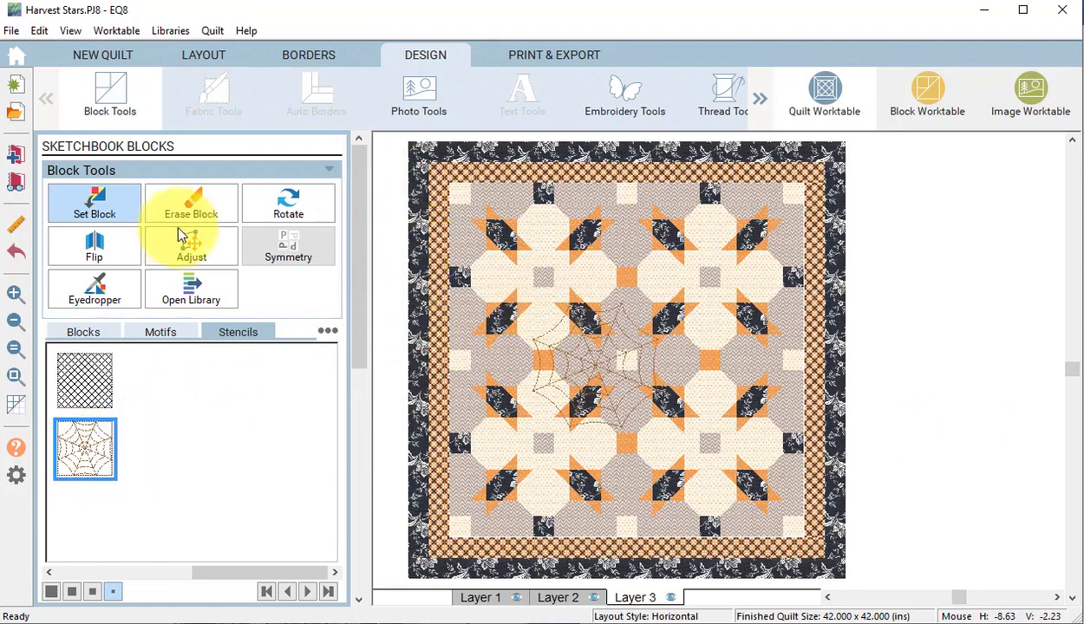
click(191, 245)
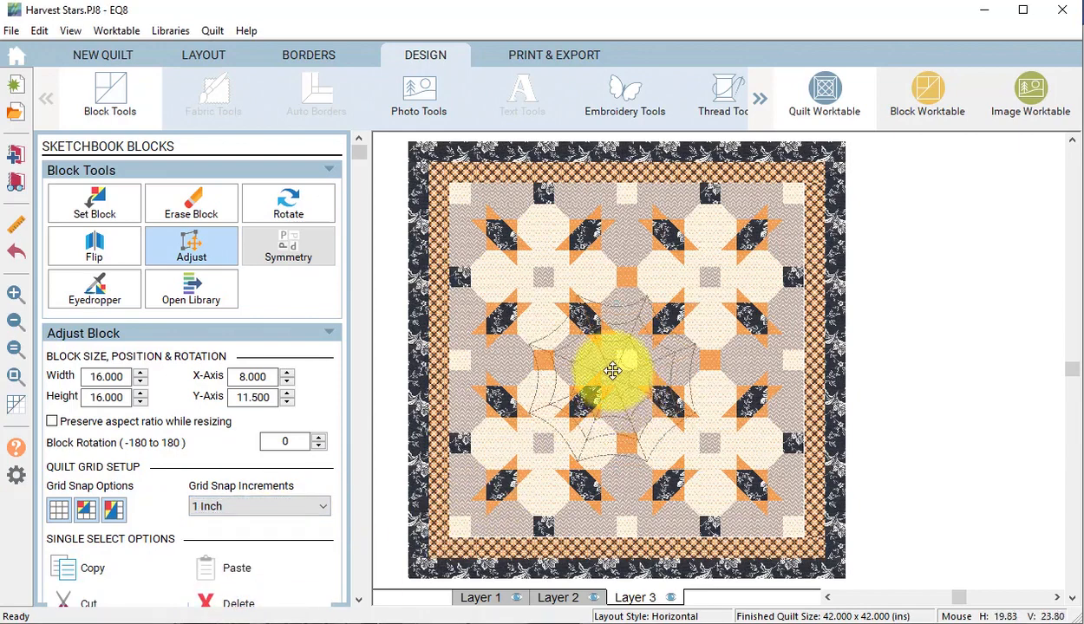
Drag the 16-inch web stencil to the top-left and a copy to the bottom-right quadrant.
drag(613, 370, 547, 283)
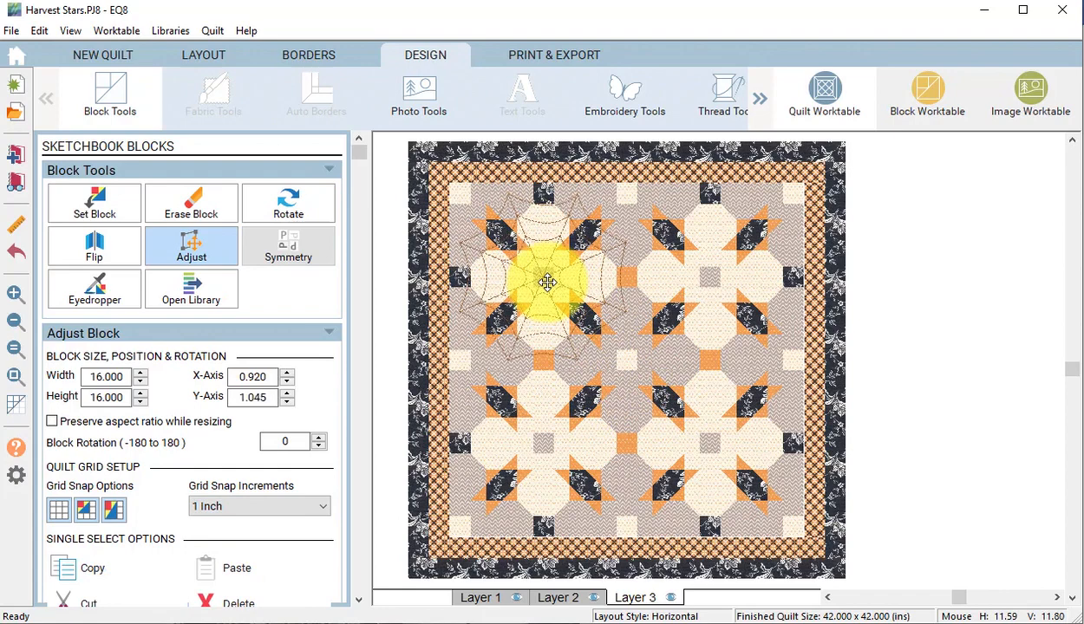
drag(548, 282, 548, 278)
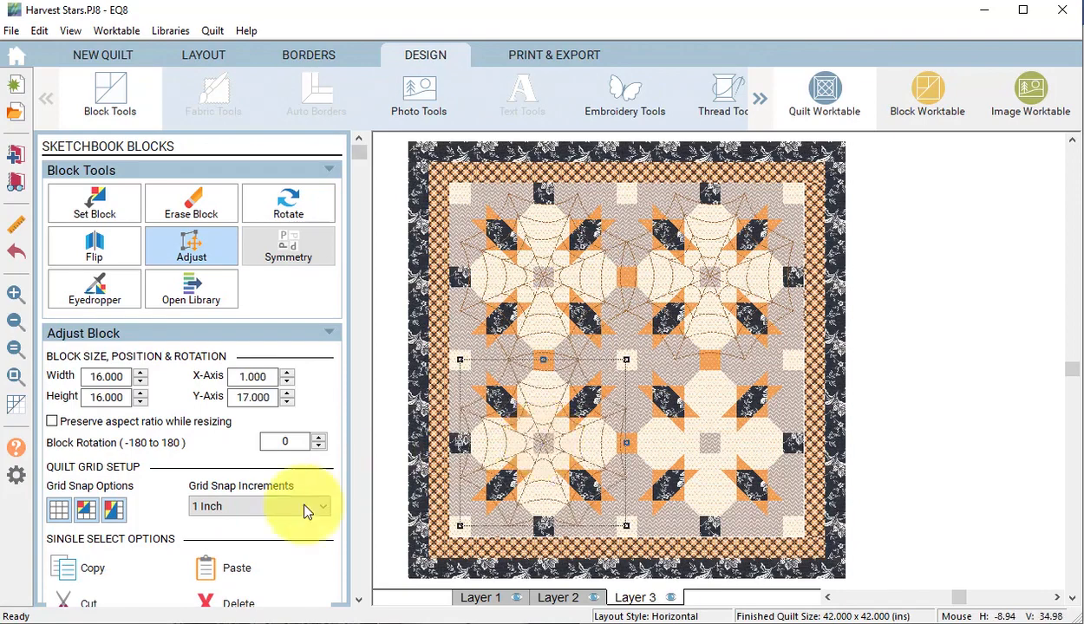
drag(542, 360, 719, 429)
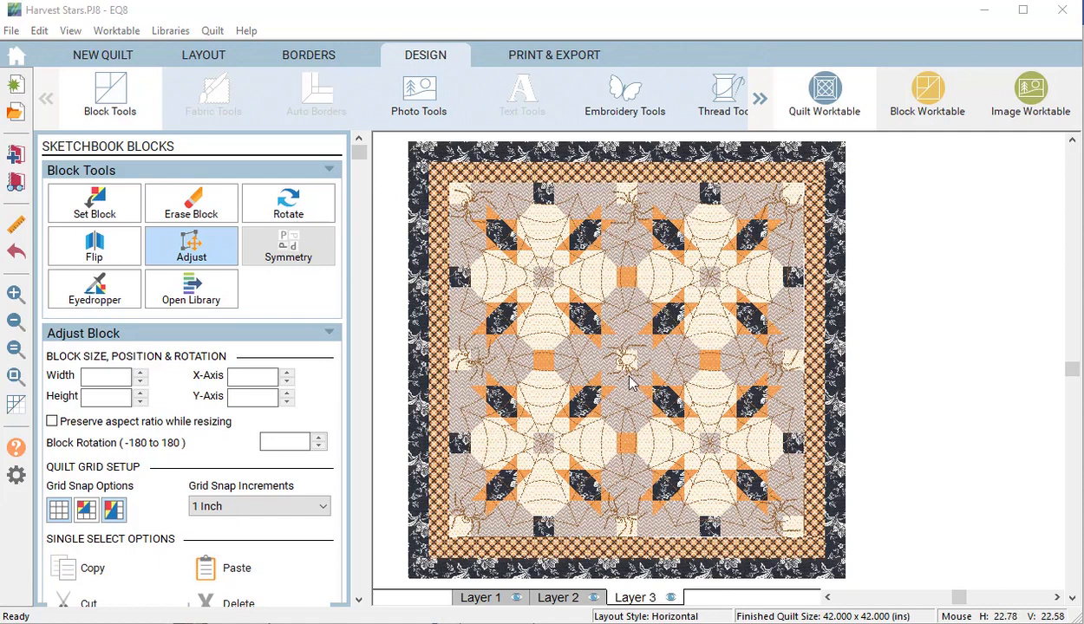
mouse_move(634, 379)
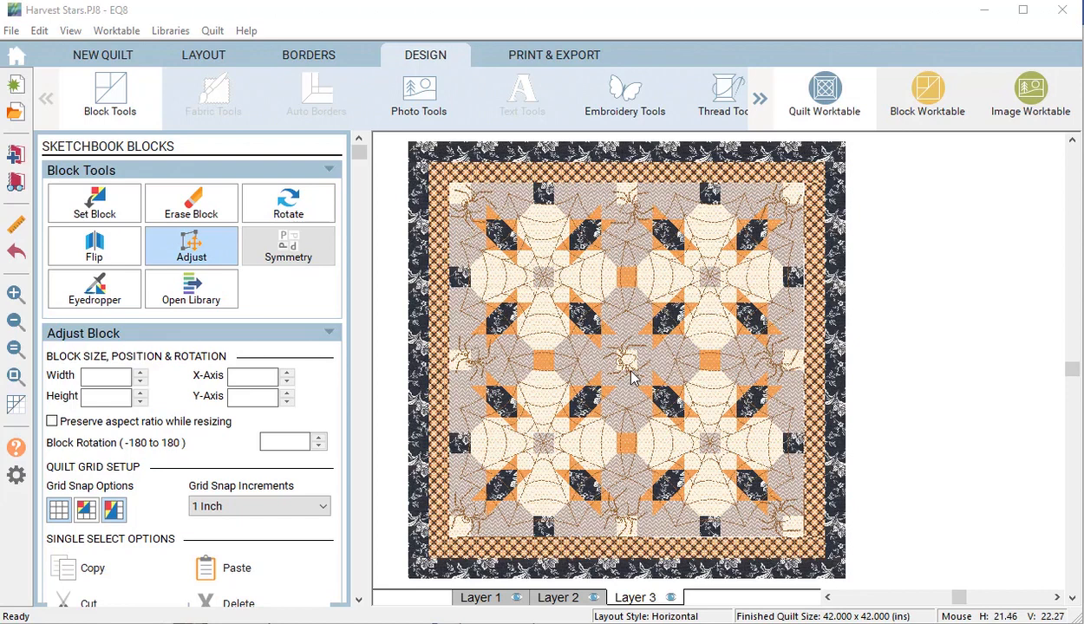
mouse_move(631, 383)
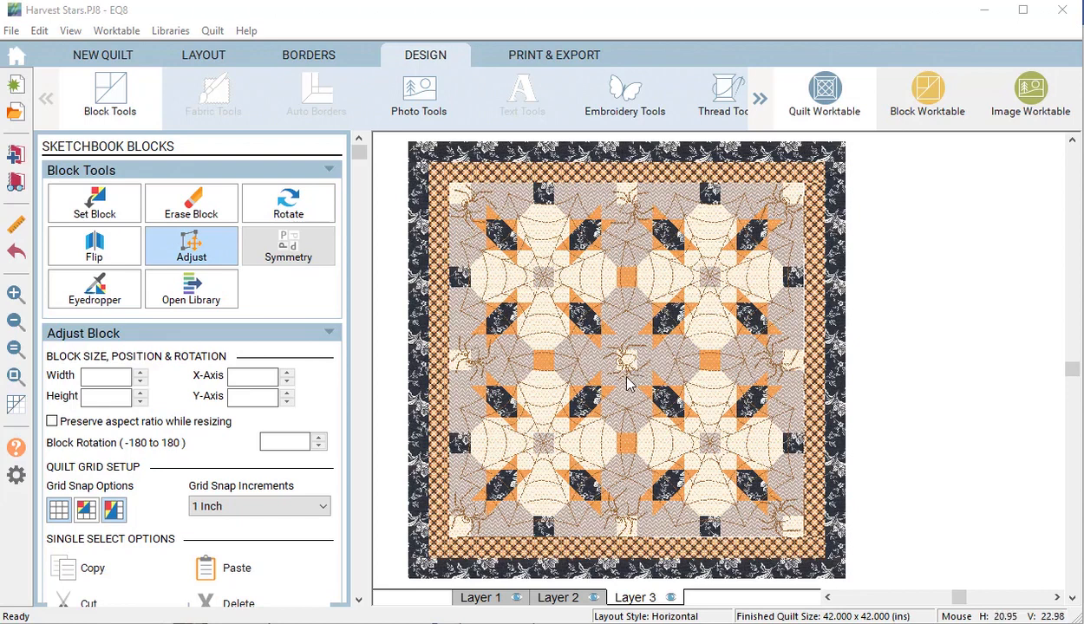